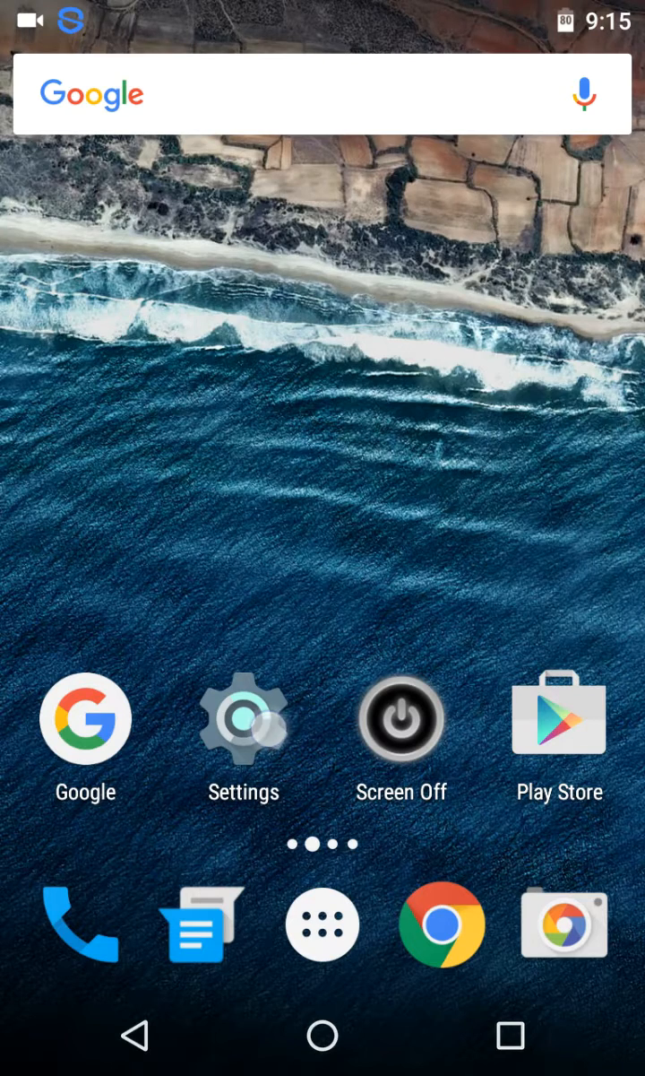
# Open About phone from Settings and trigger the Android 6.0 Marshmallow easter egg, then leave it.
pyautogui.click(244, 717)
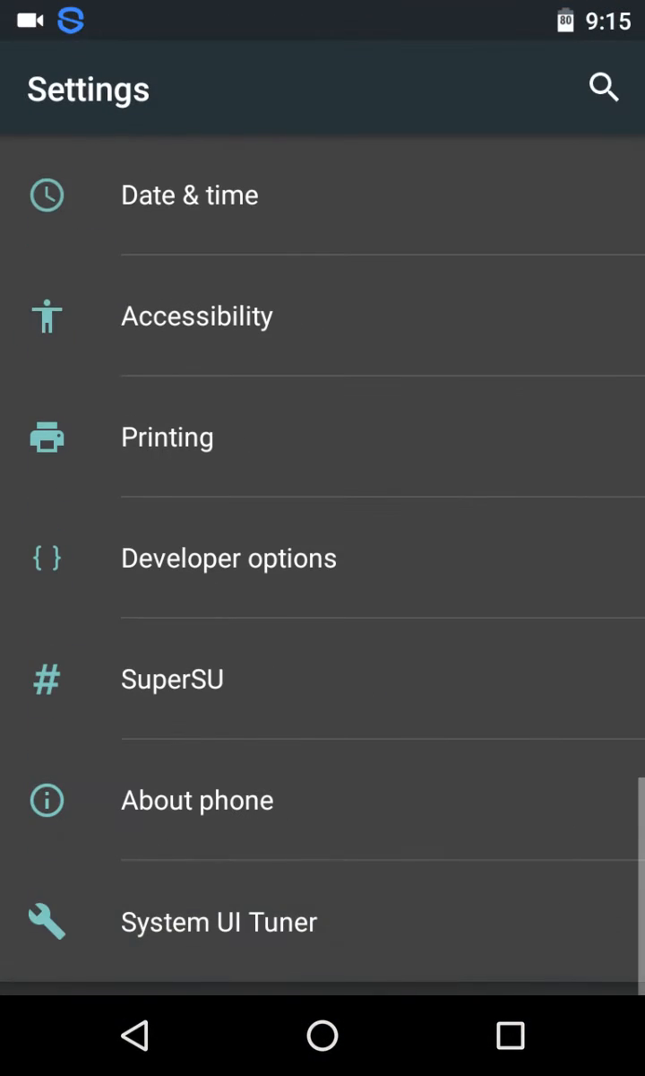
pyautogui.click(198, 799)
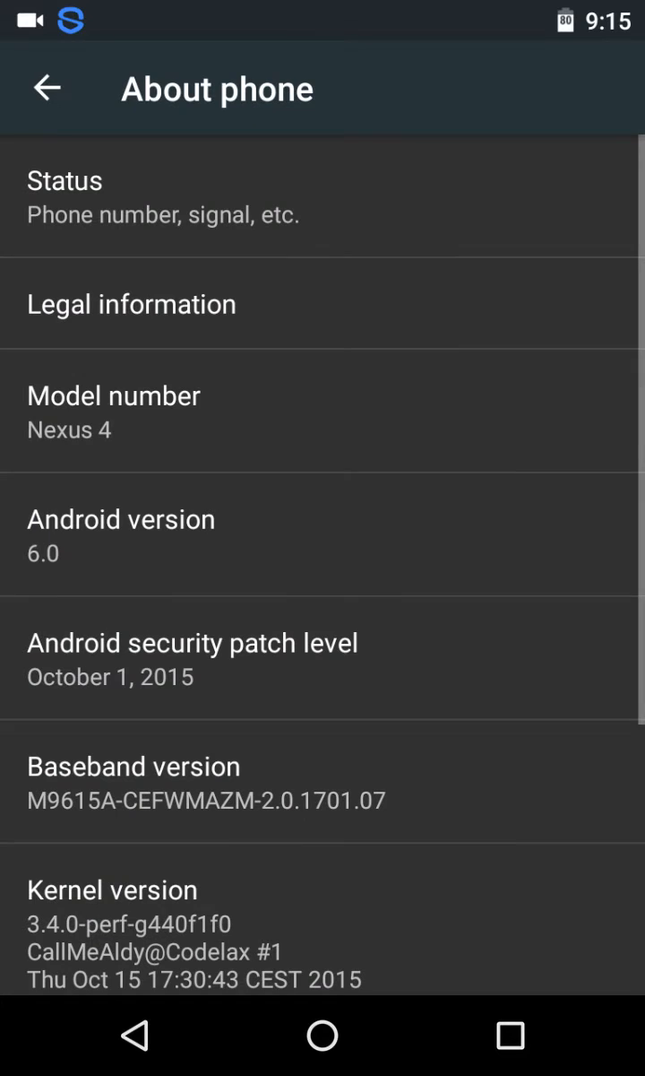
pyautogui.click(369, 538)
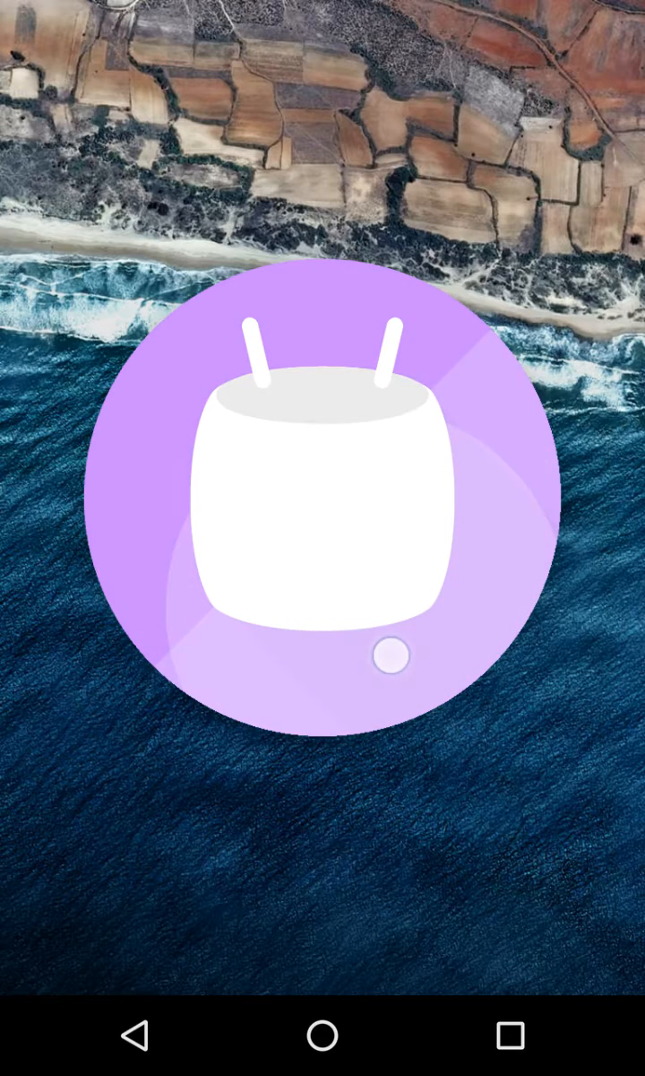
pyautogui.click(323, 480)
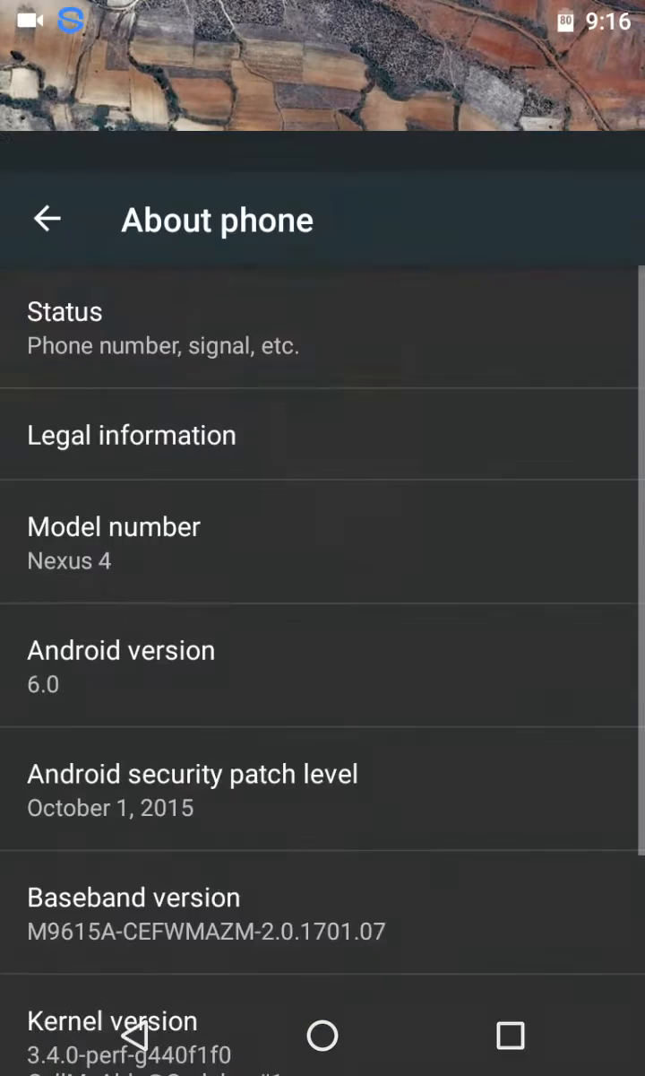
# Reopen About phone and review Build number and SELinux status.
pyautogui.click(47, 219)
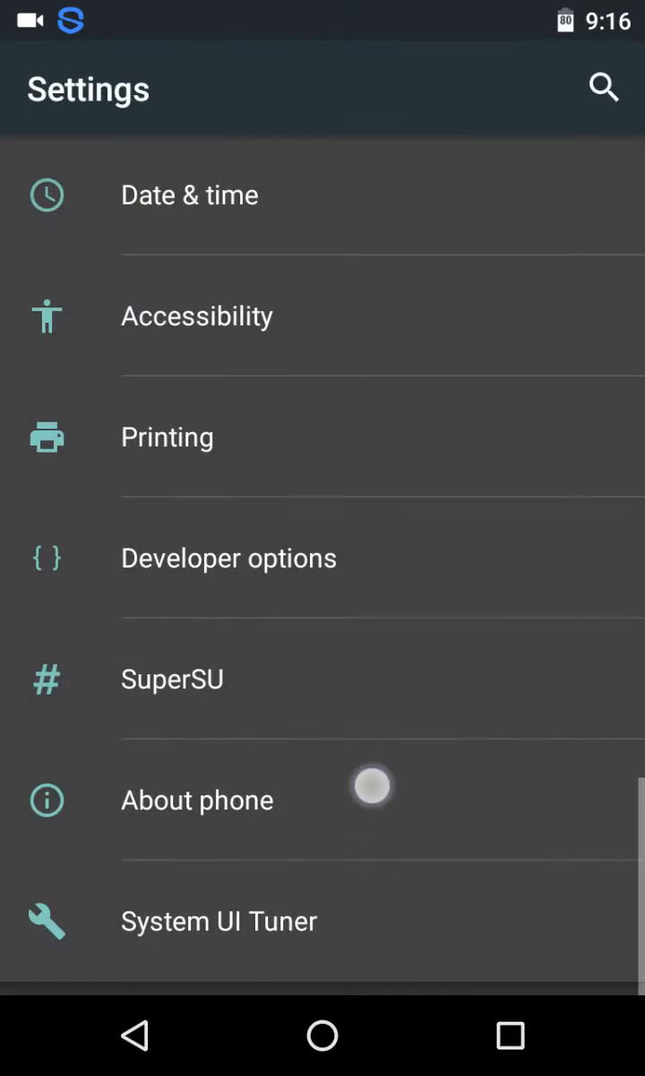
pyautogui.click(197, 800)
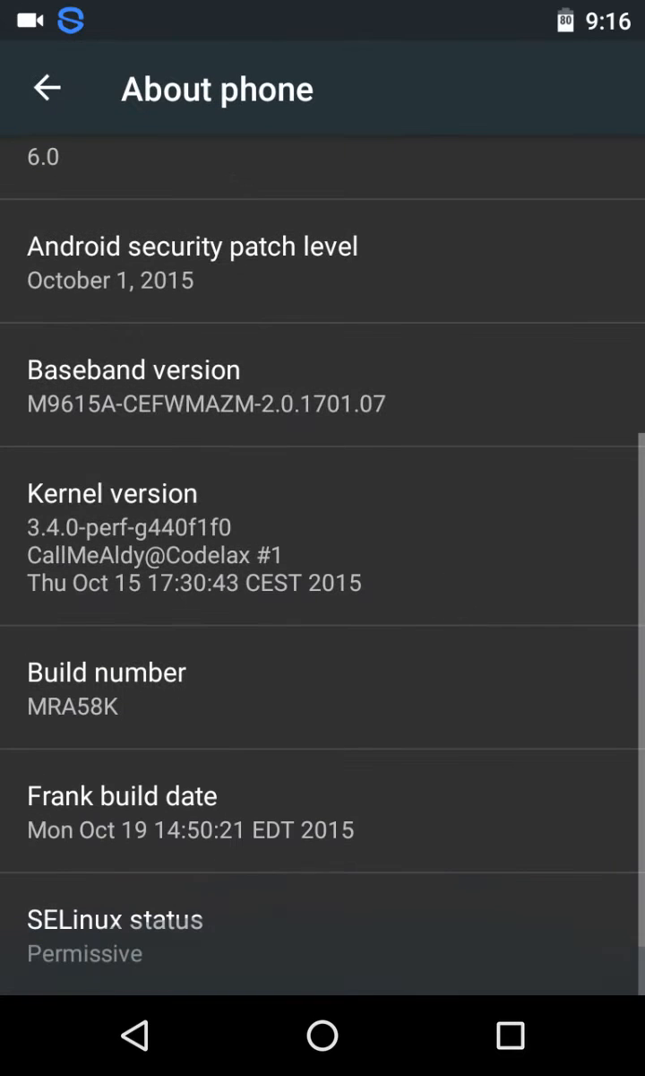
pyautogui.click(161, 821)
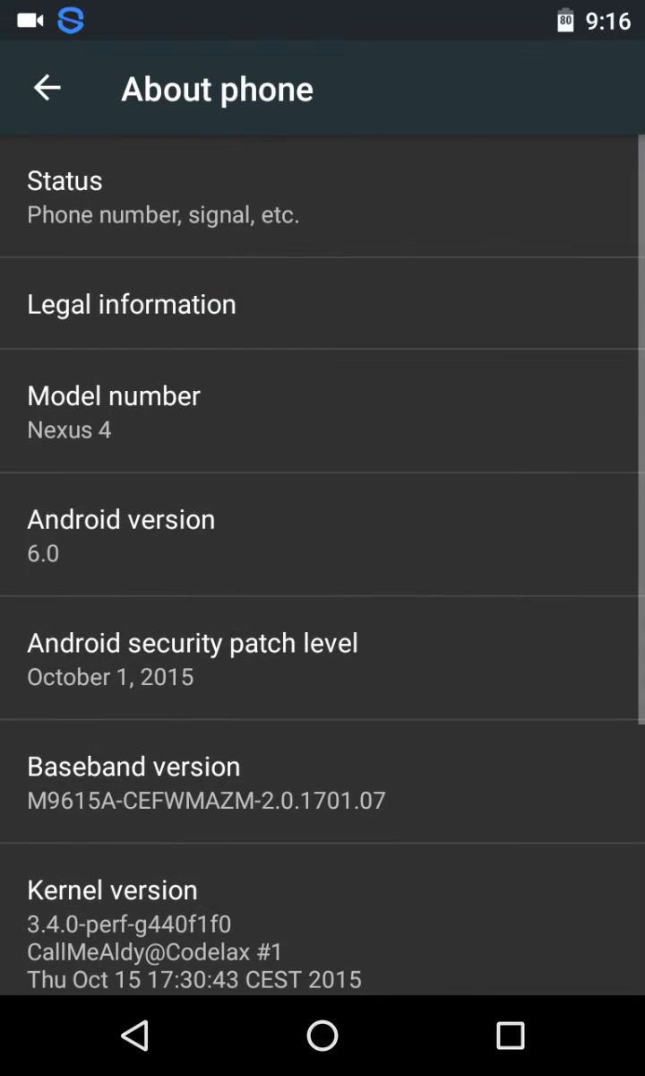
pyautogui.scroll(-3)
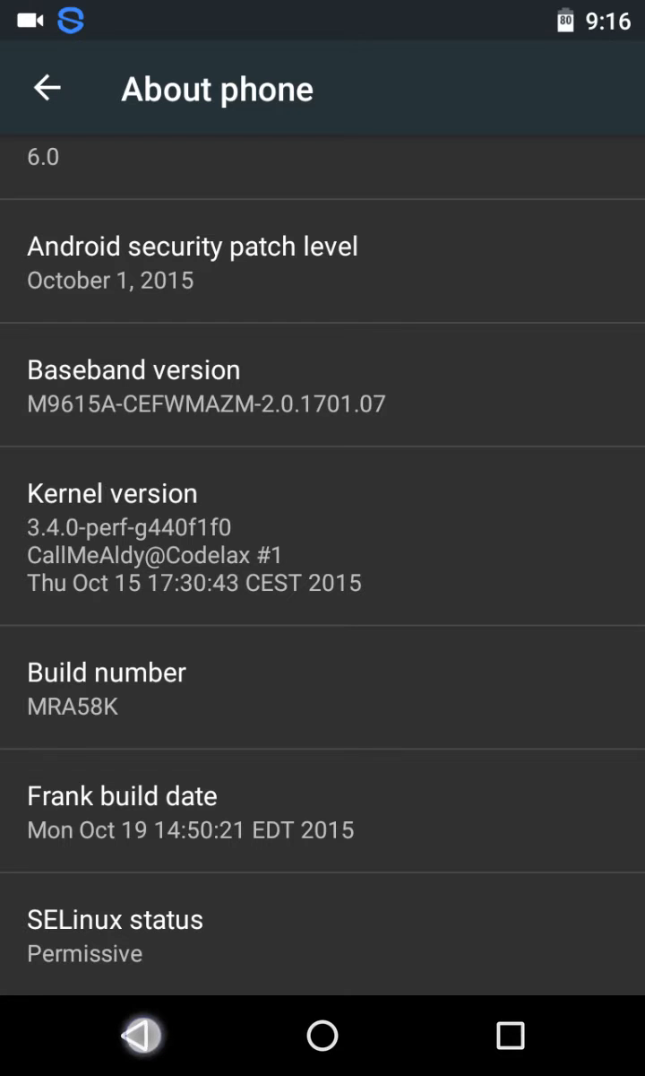
# Return to the main Settings list and scroll down to the System section.
pyautogui.click(47, 88)
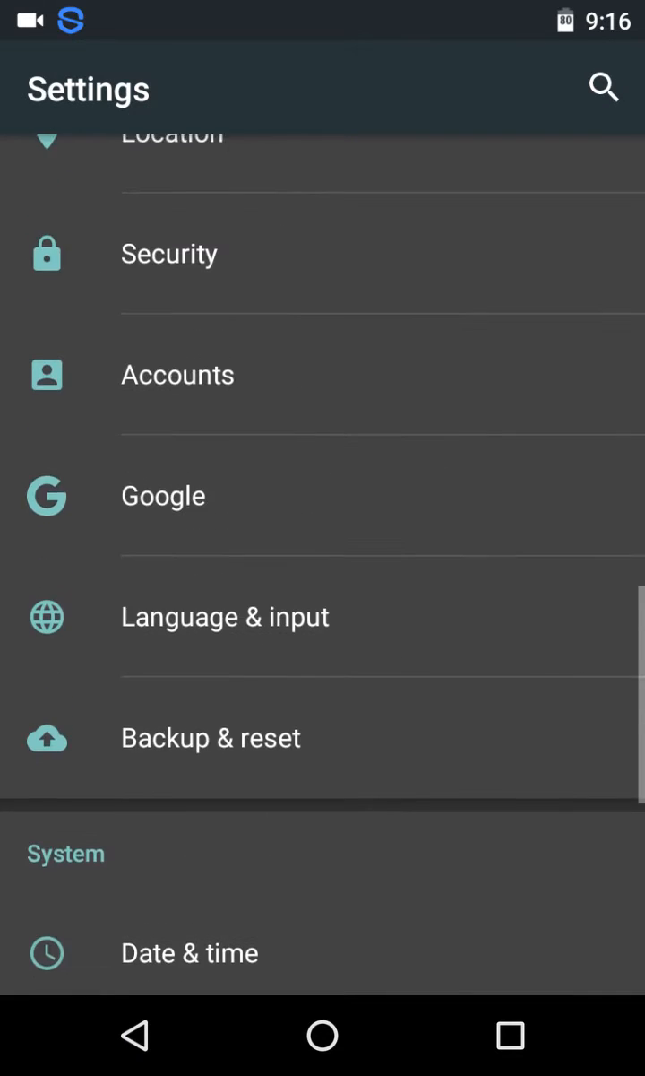
pyautogui.scroll(-3)
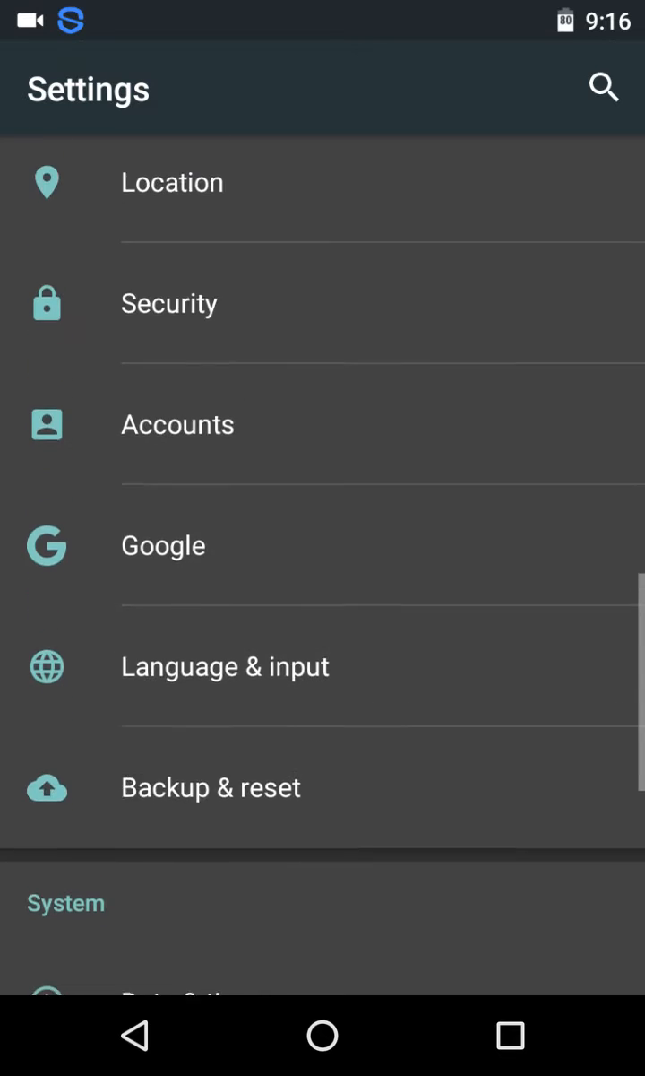
pyautogui.scroll(-3)
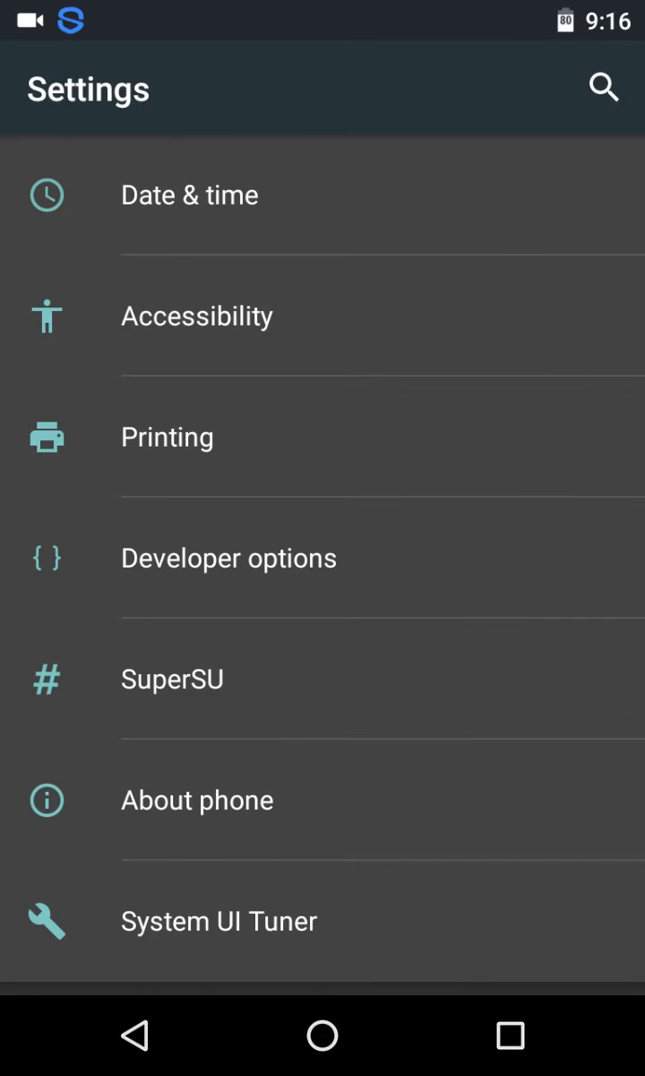
pyautogui.click(331, 939)
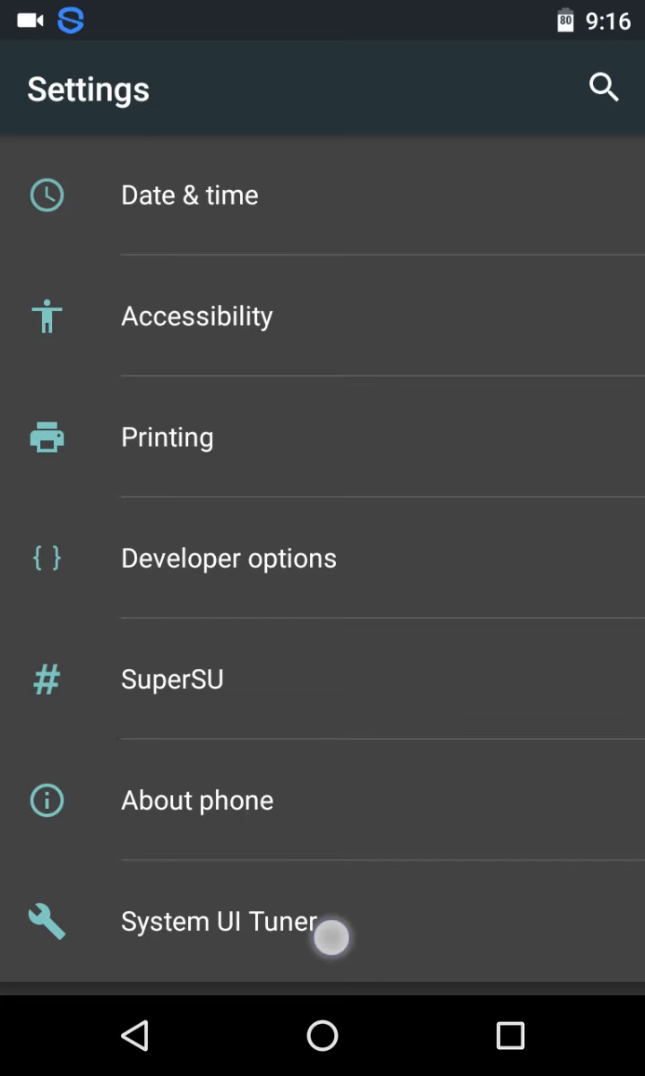
pyautogui.click(219, 921)
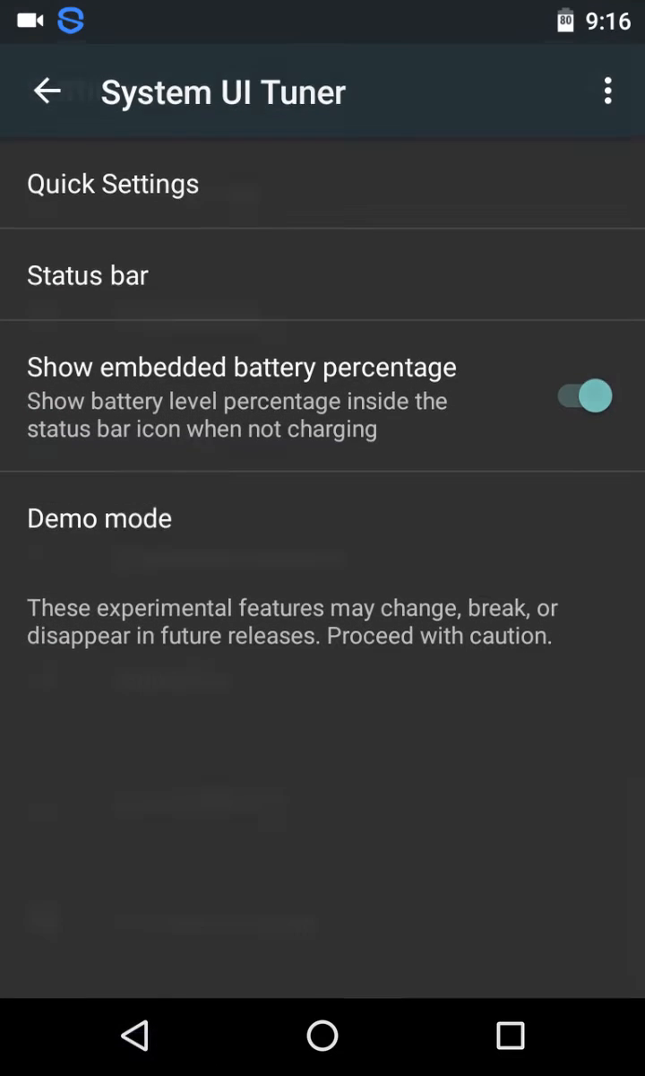
pyautogui.click(45, 90)
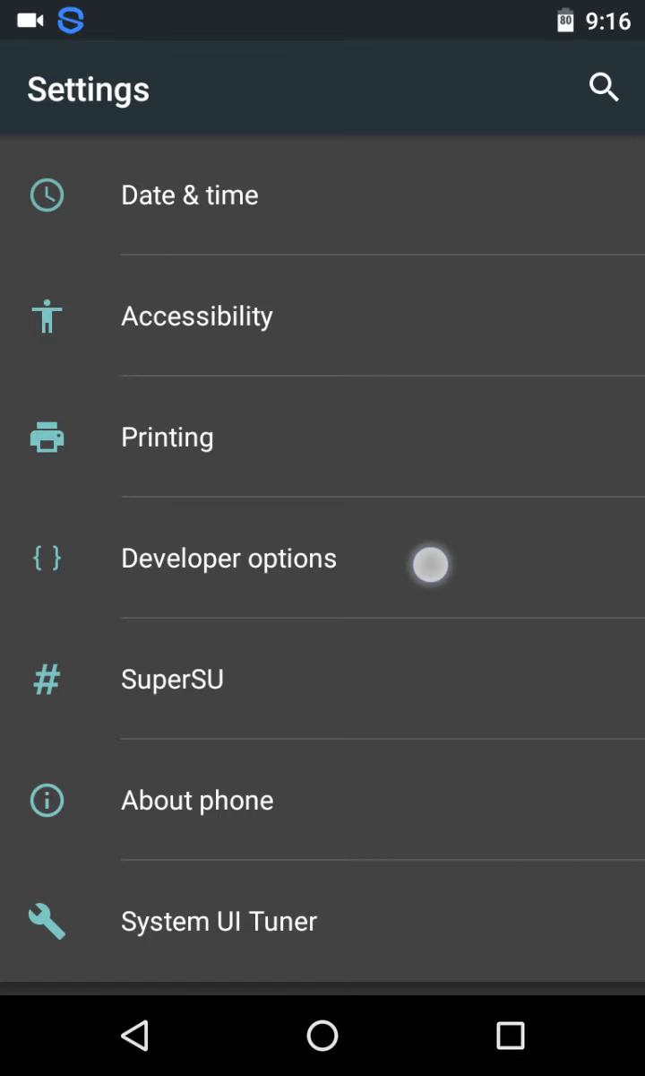
# In Developer options, switch the theme to Light.
pyautogui.click(230, 558)
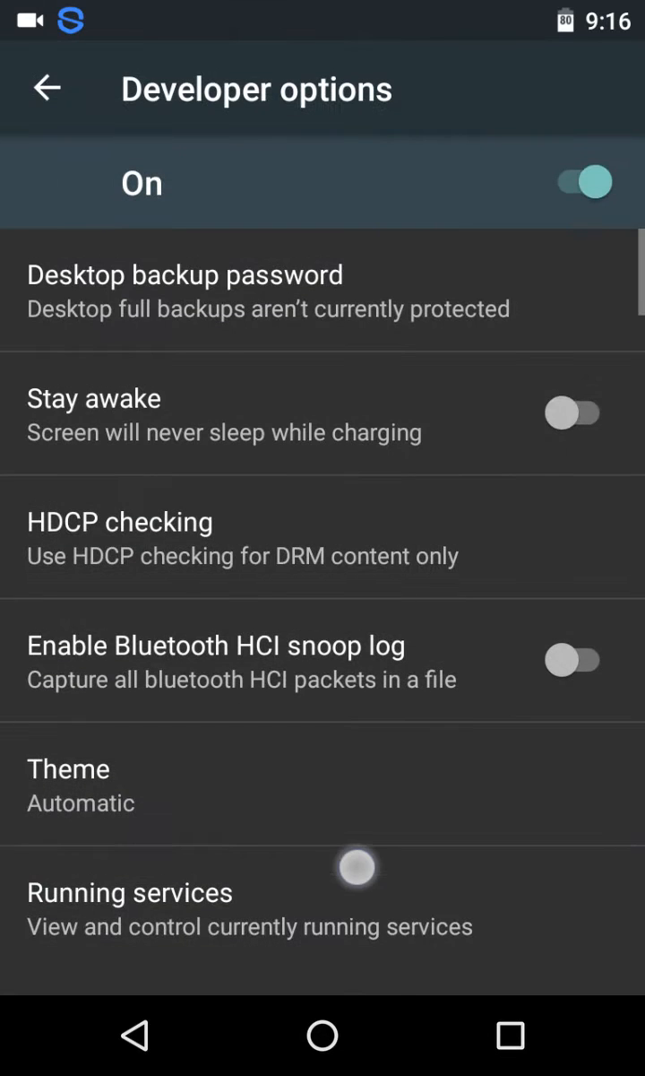
pyautogui.click(68, 767)
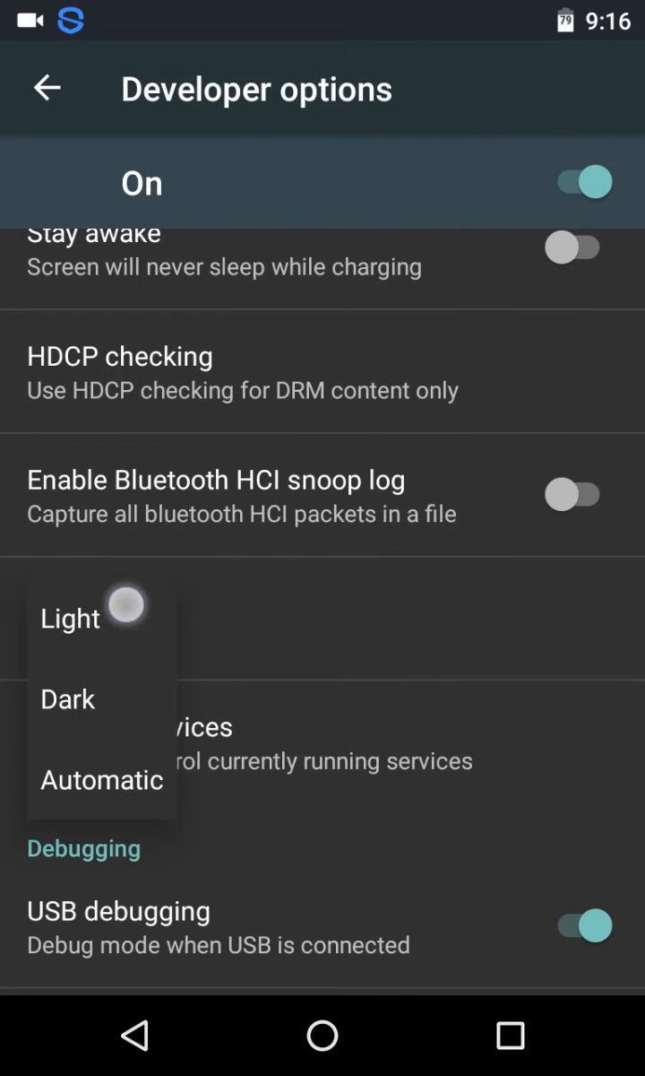
pyautogui.click(70, 617)
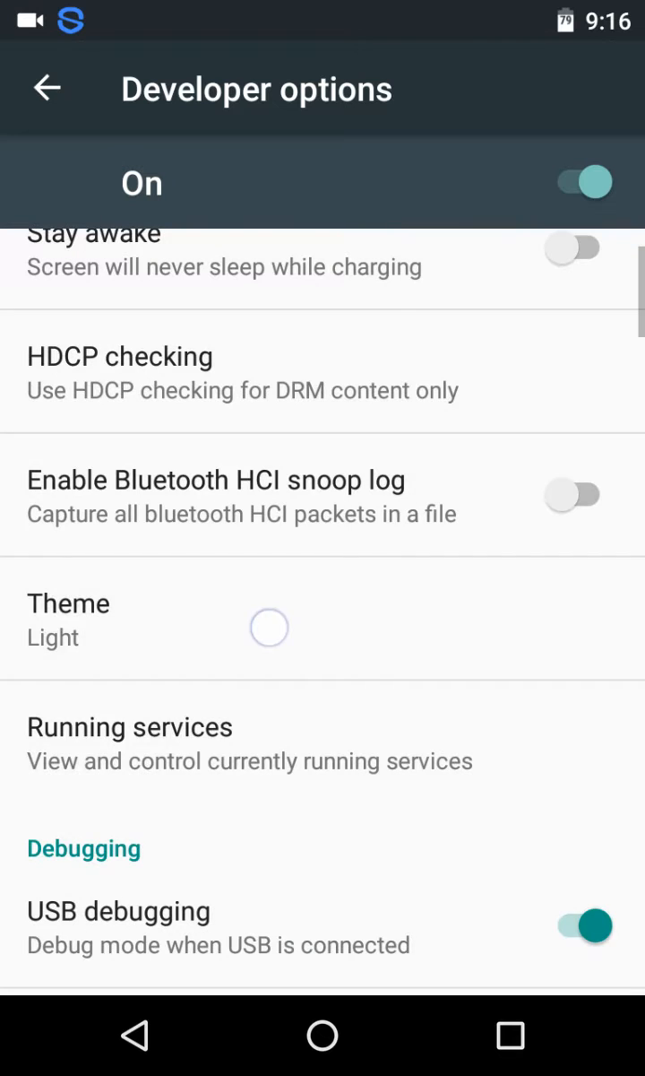
# Change the theme back to Automatic and leave Developer options.
pyautogui.click(269, 627)
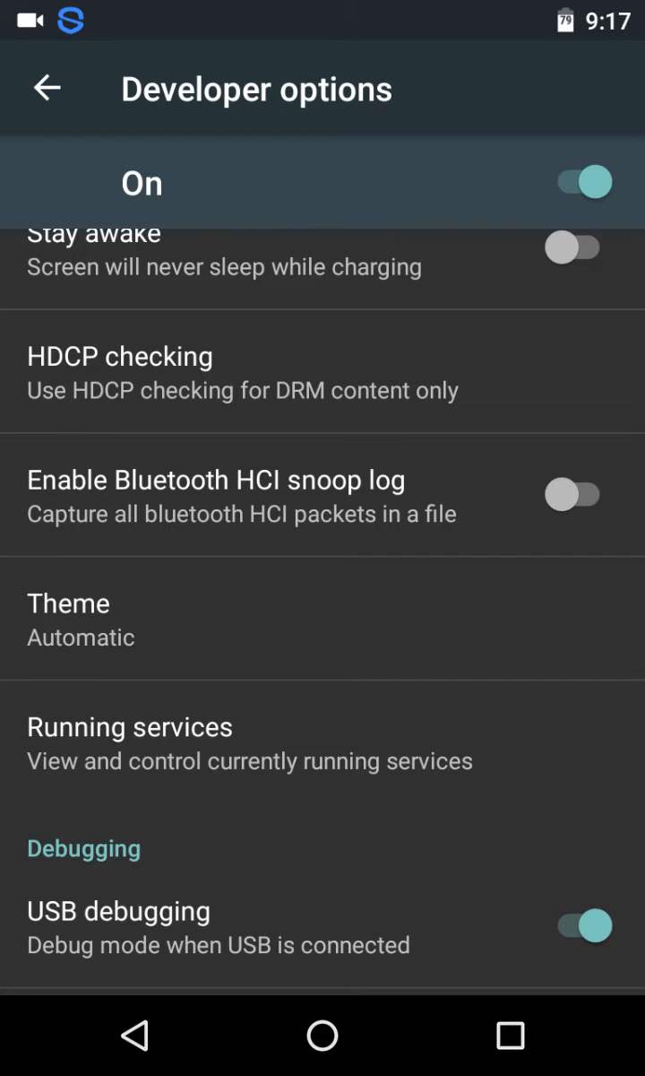
pyautogui.scroll(-3)
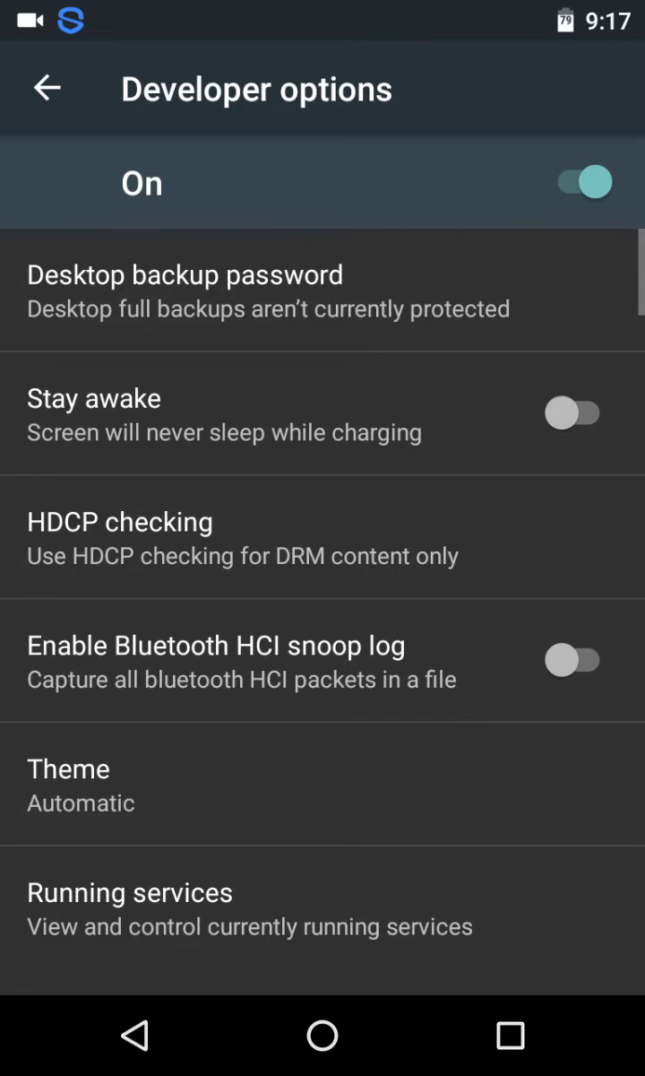
pyautogui.click(47, 88)
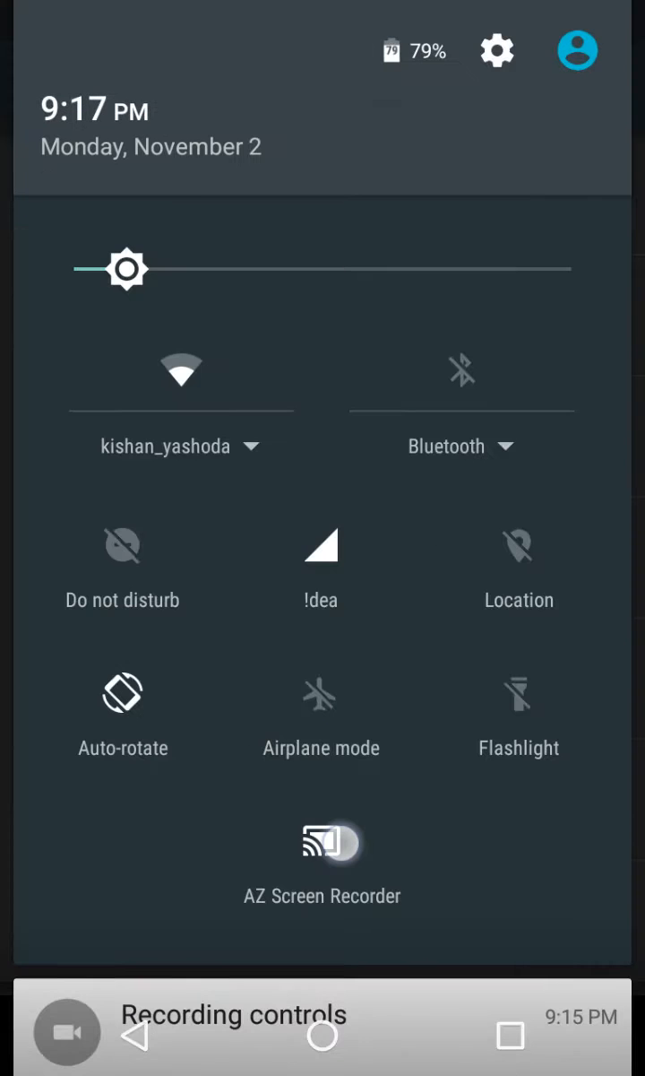
# Browse the System section of the main Settings list, including System UI Tuner.
pyautogui.click(497, 50)
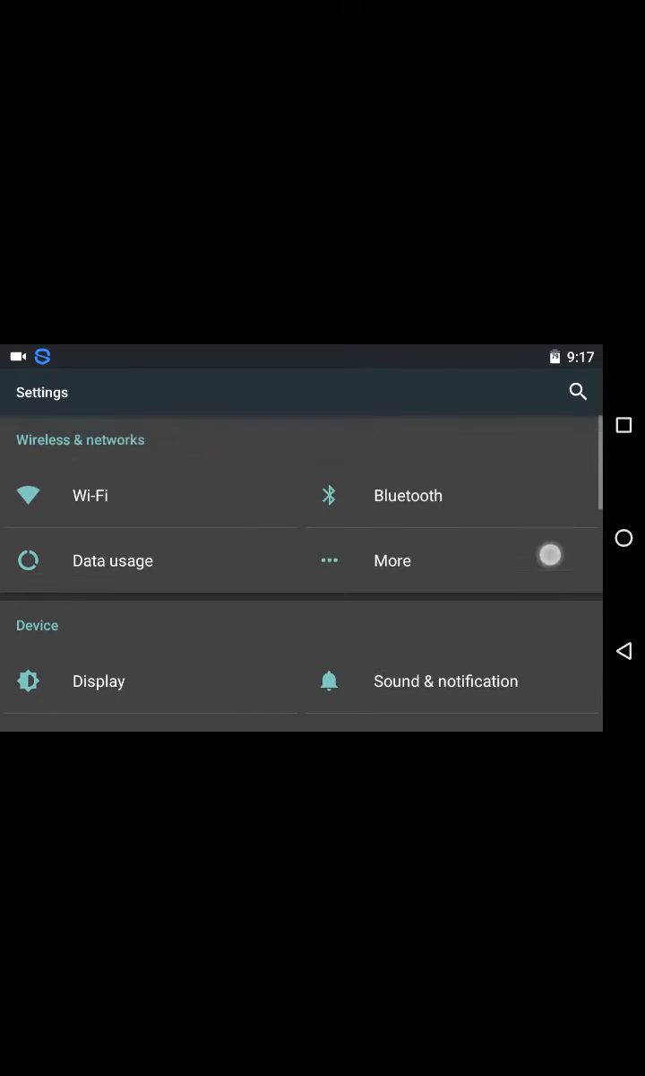
pyautogui.scroll(-3)
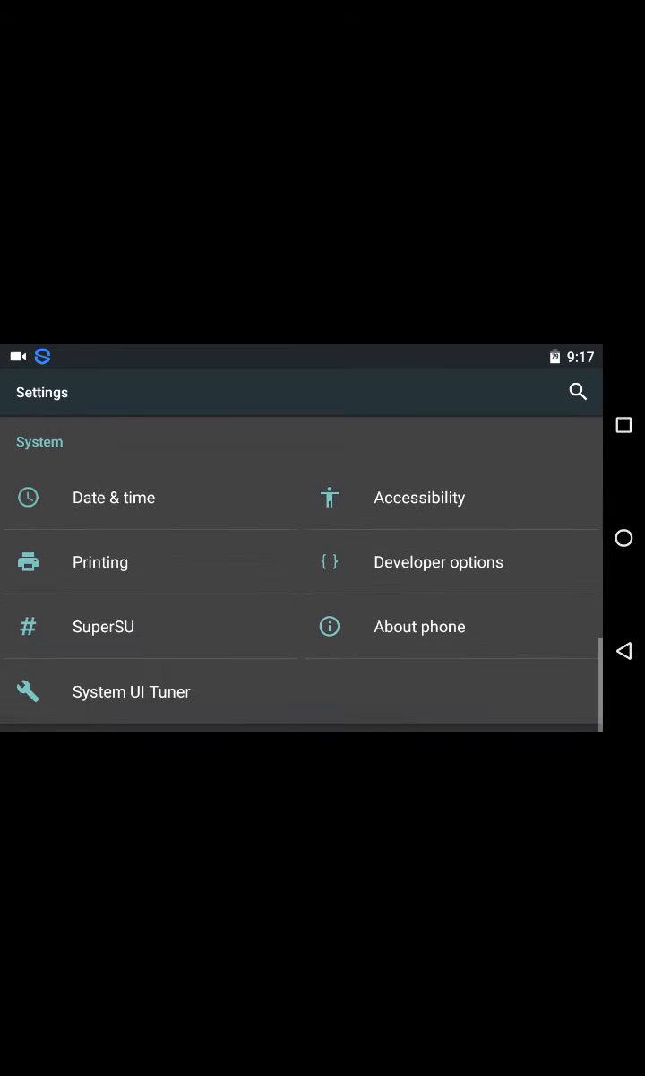
pyautogui.scroll(-3)
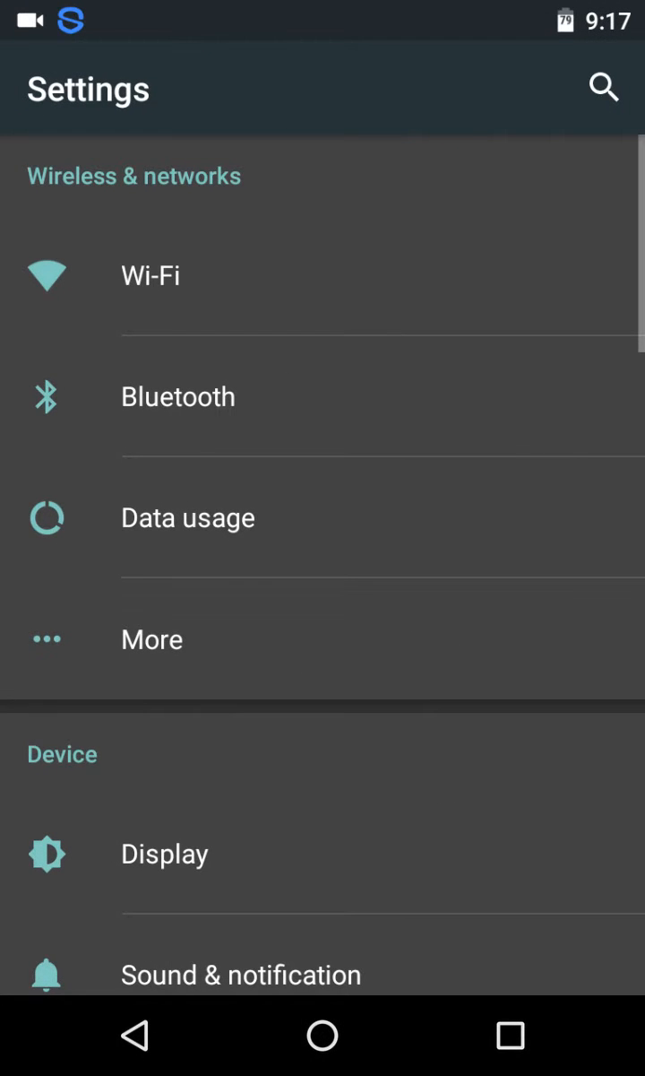
# Search Settings for 'factory' to reach Backup & reset, then exit Settings.
pyautogui.click(603, 88)
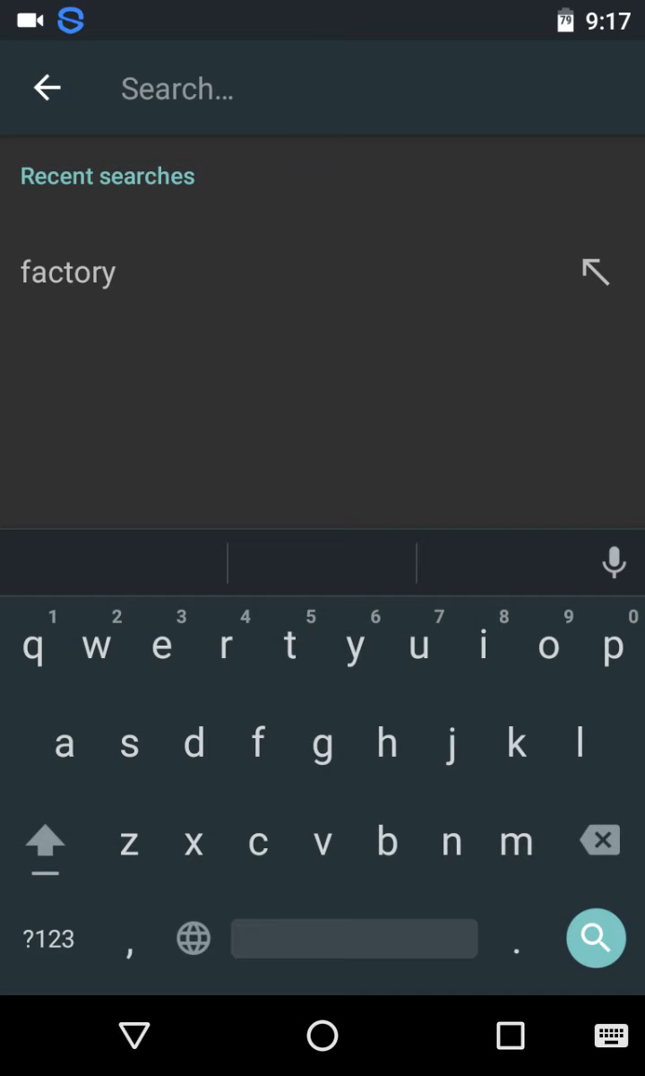
pyautogui.click(68, 272)
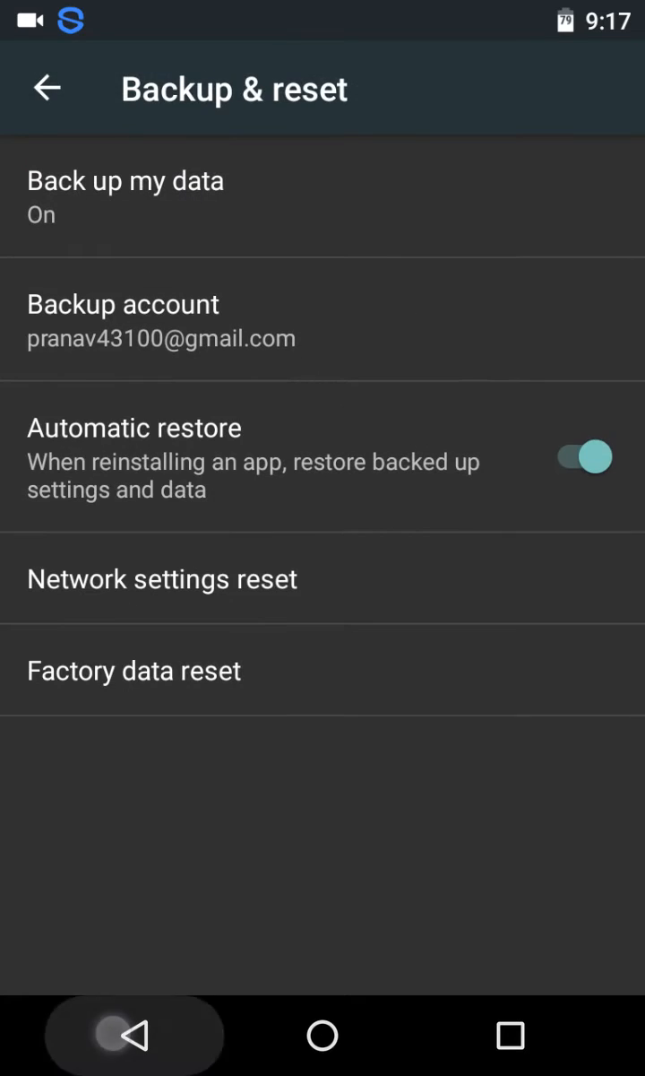
pyautogui.click(322, 1034)
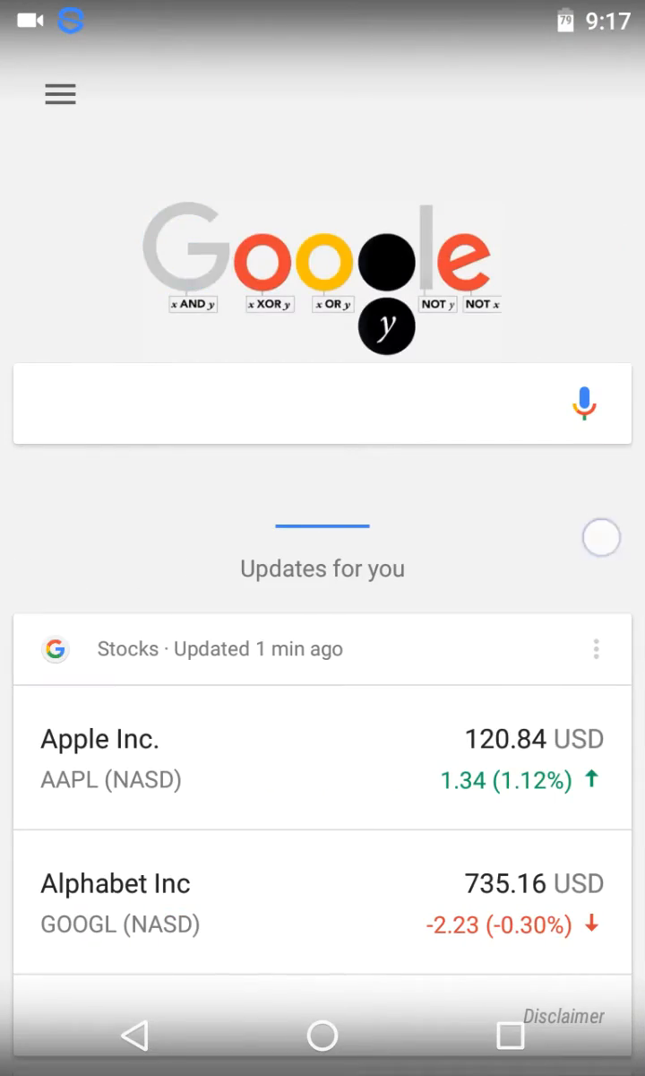
# Go home from the Google Now feed, browse the home screens and launch the Phone app.
pyautogui.click(323, 1037)
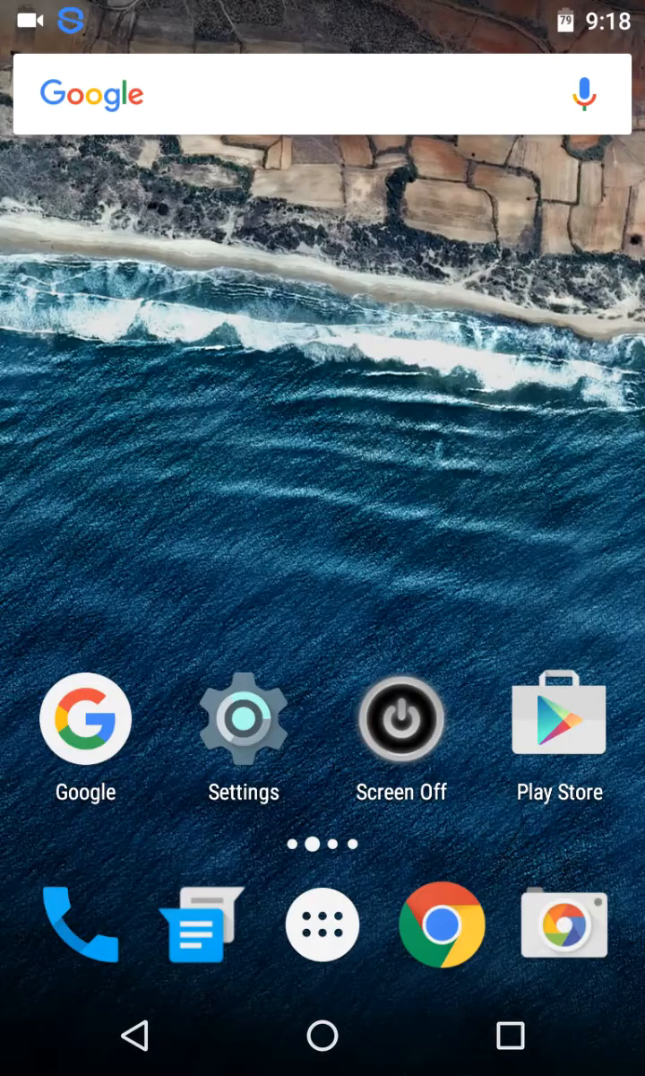
pyautogui.click(387, 468)
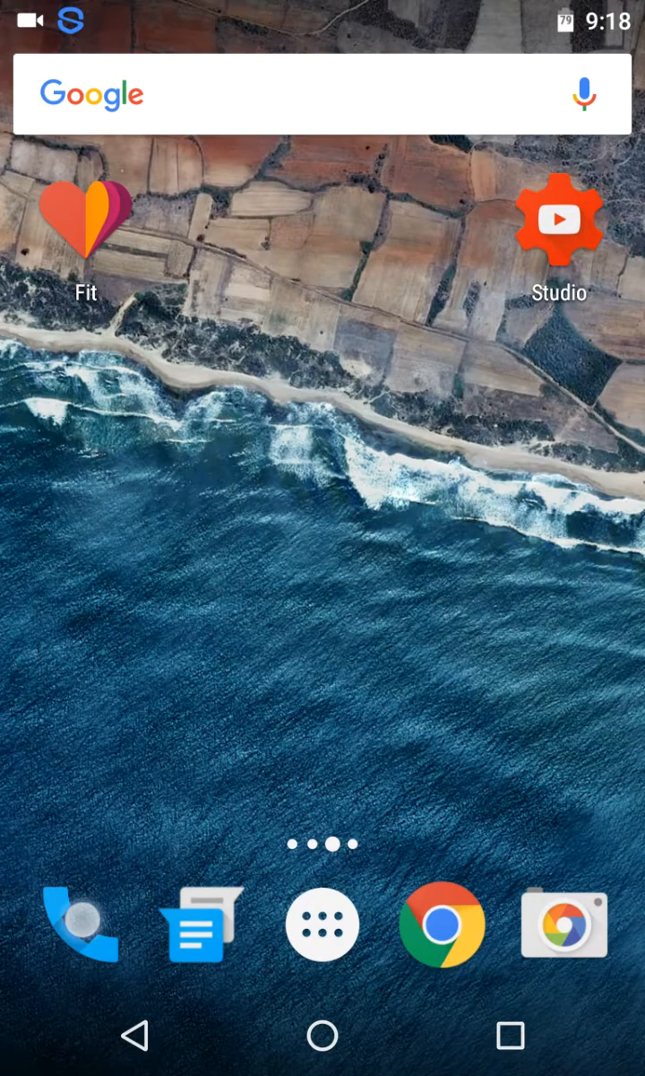
pyautogui.click(79, 925)
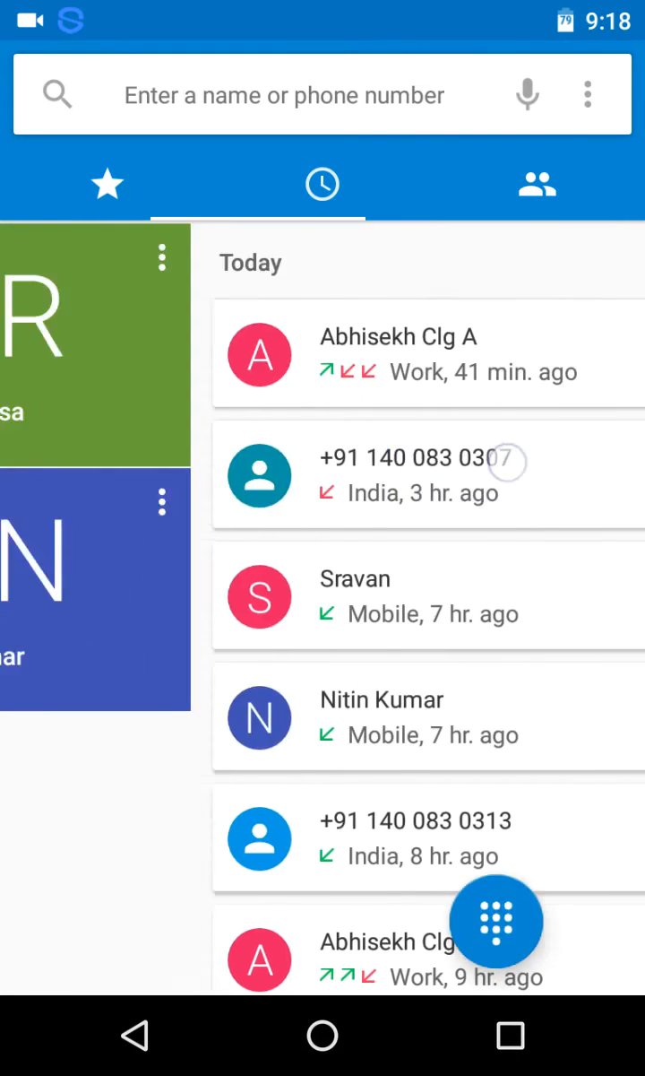
# View the Contacts tab, then return to the Recents call list.
pyautogui.click(538, 184)
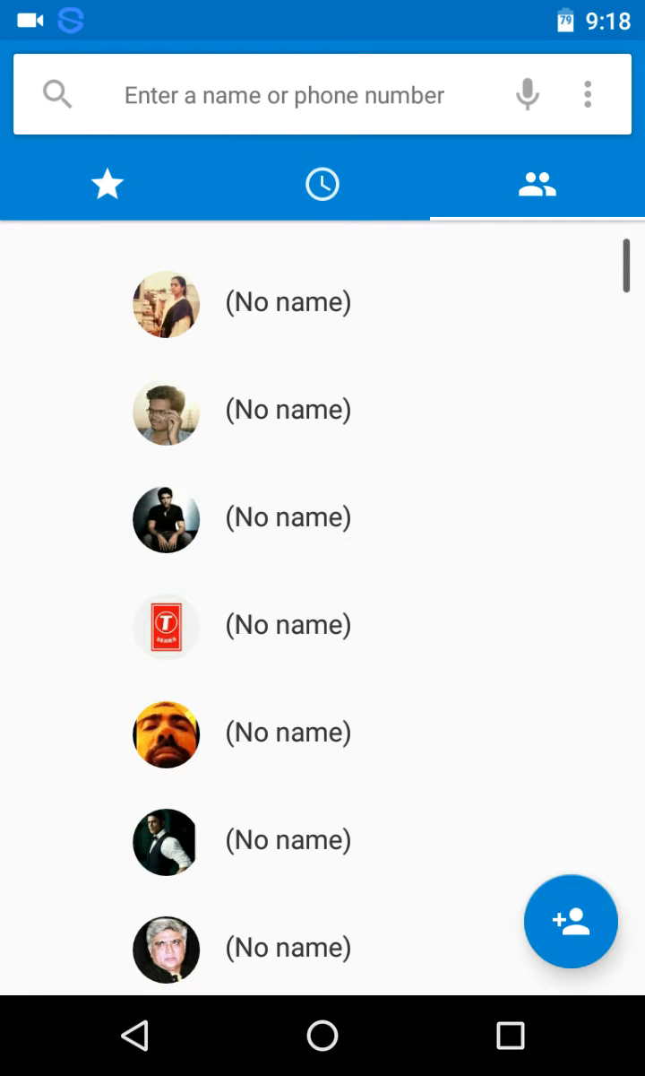
pyautogui.click(323, 184)
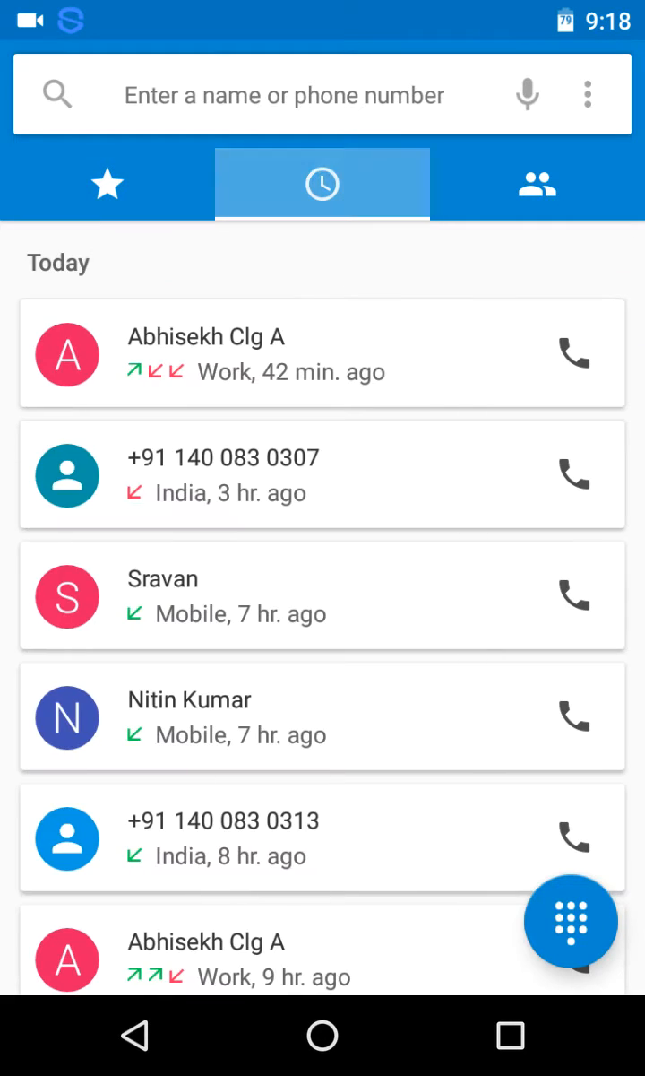
pyautogui.scroll(-3)
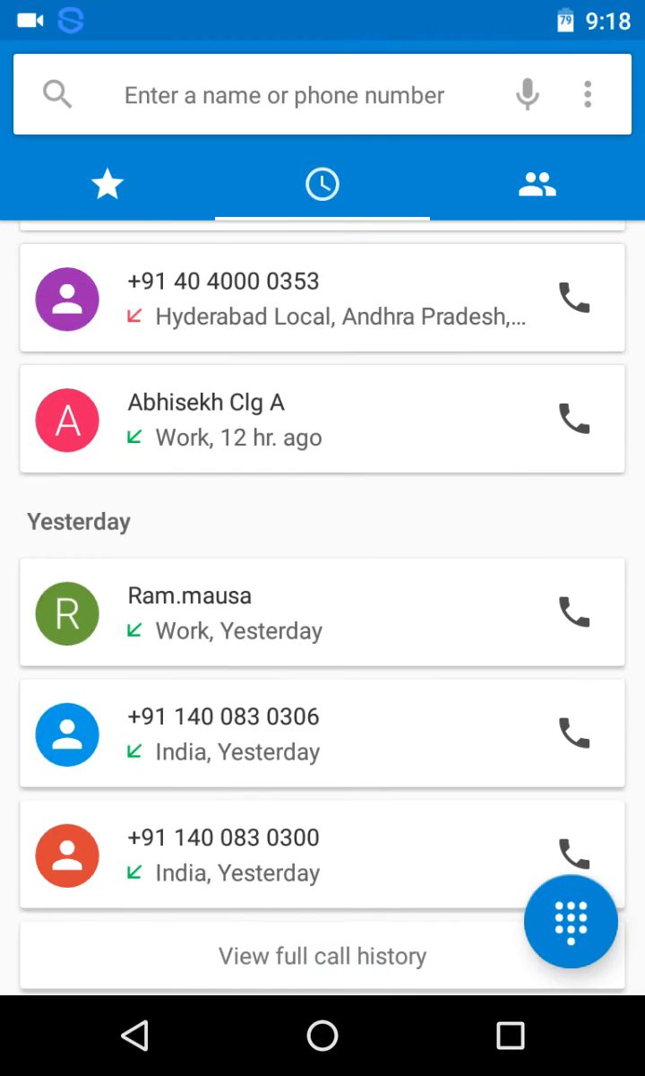
pyautogui.click(321, 725)
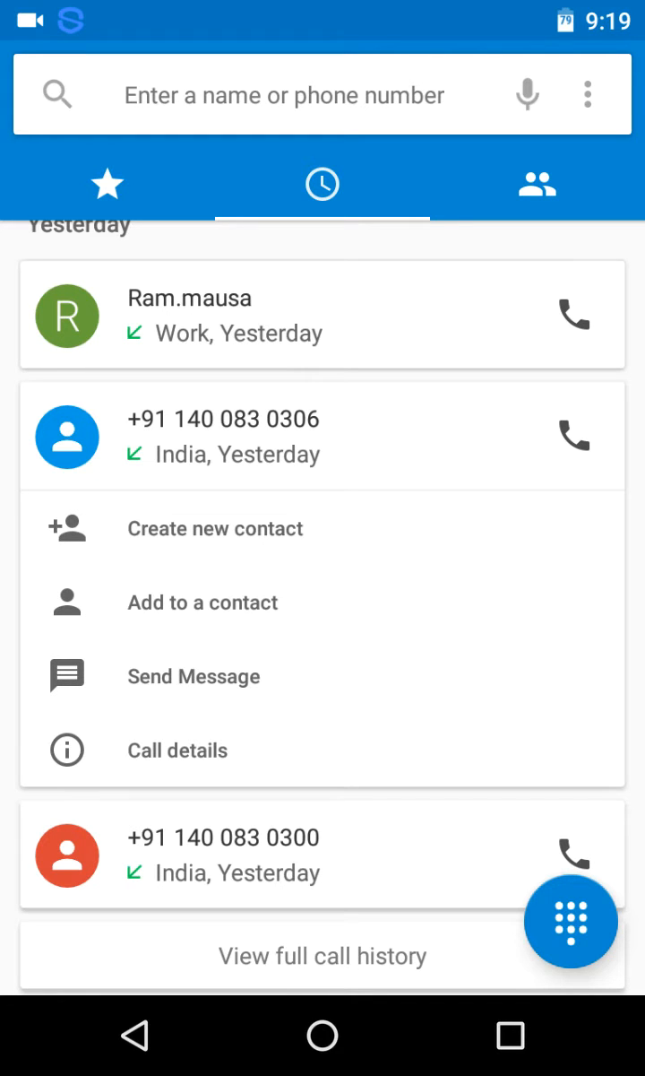
pyautogui.click(177, 750)
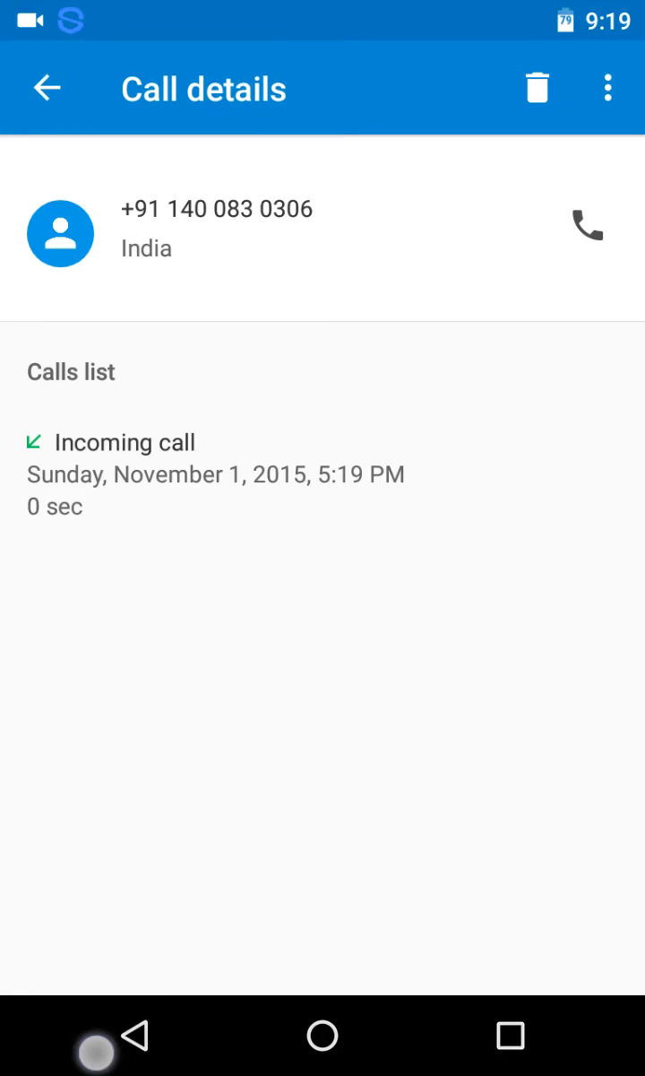
pyautogui.click(47, 88)
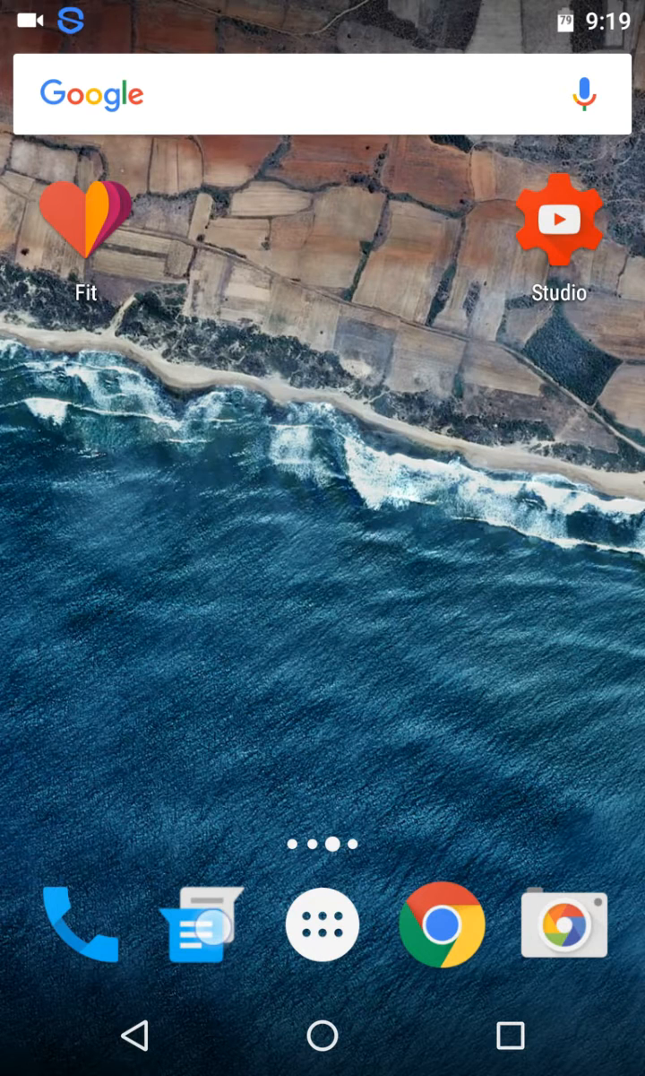
pyautogui.click(188, 924)
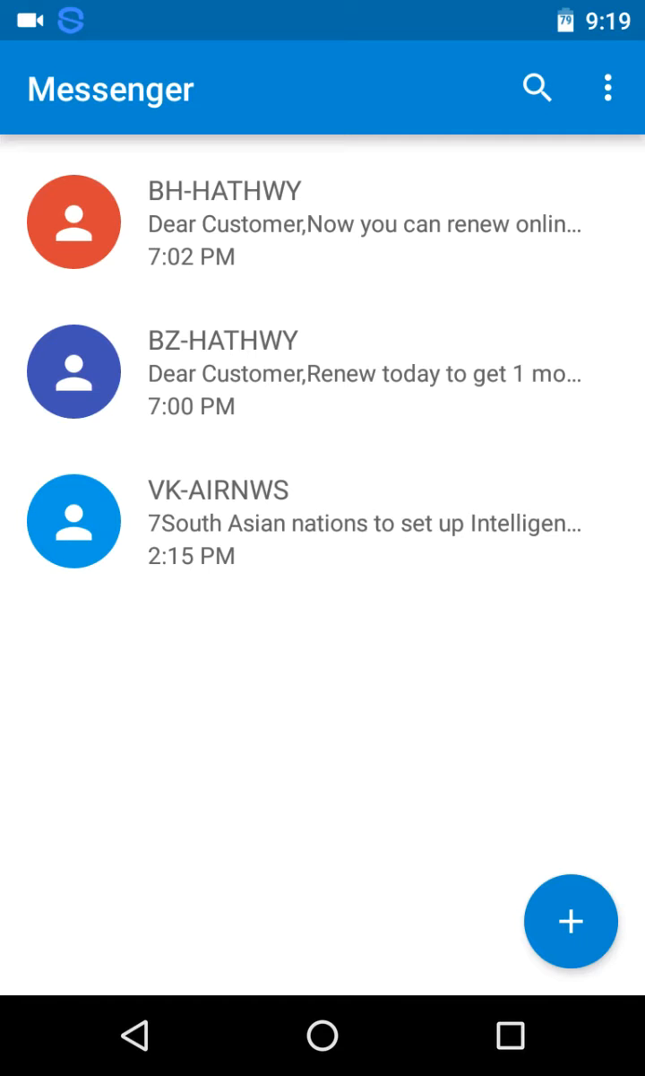
pyautogui.click(321, 527)
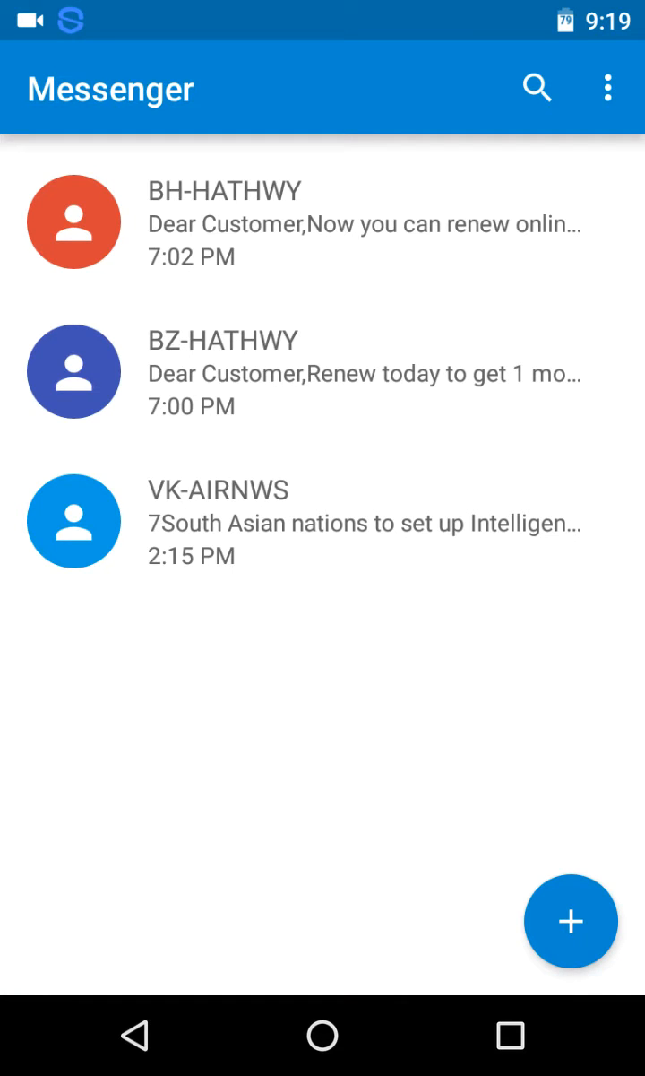
pyautogui.click(320, 251)
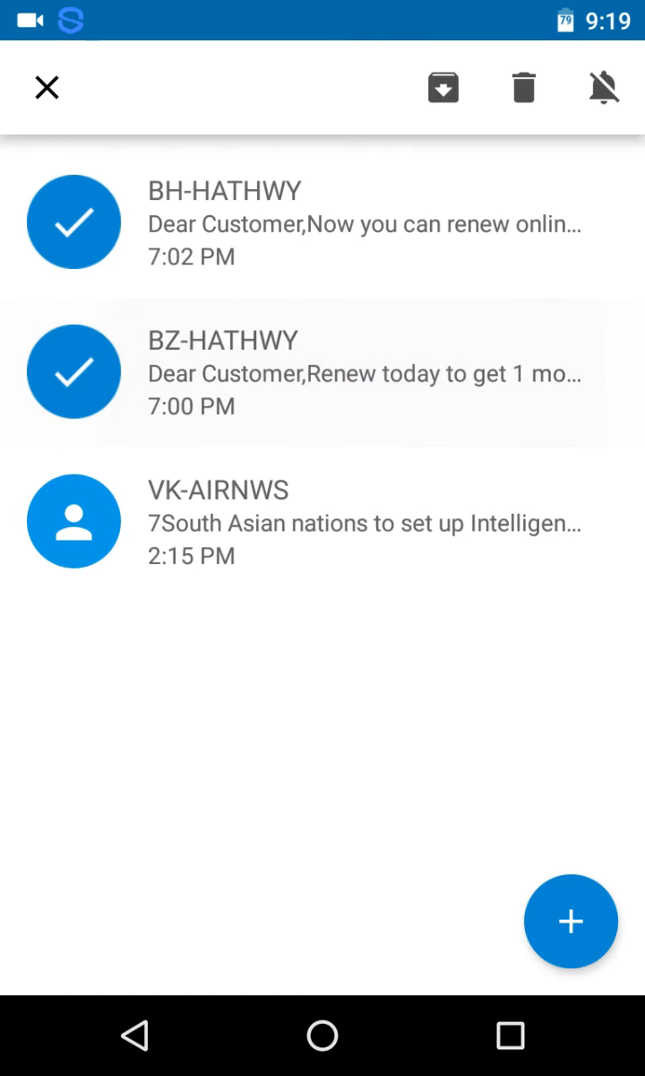
pyautogui.click(47, 88)
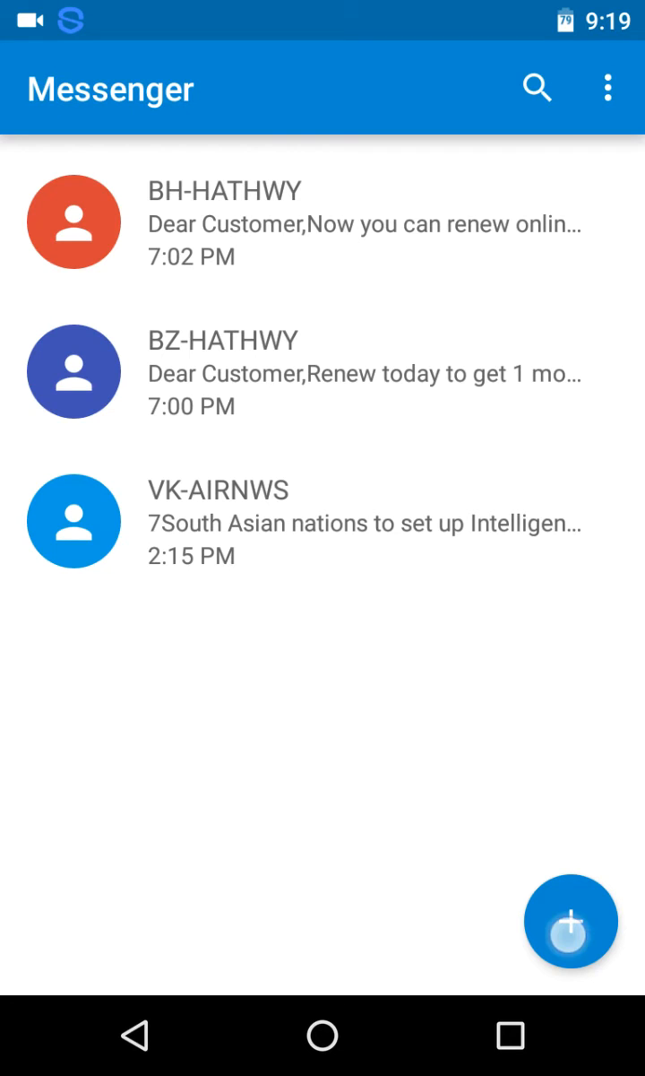
pyautogui.click(570, 922)
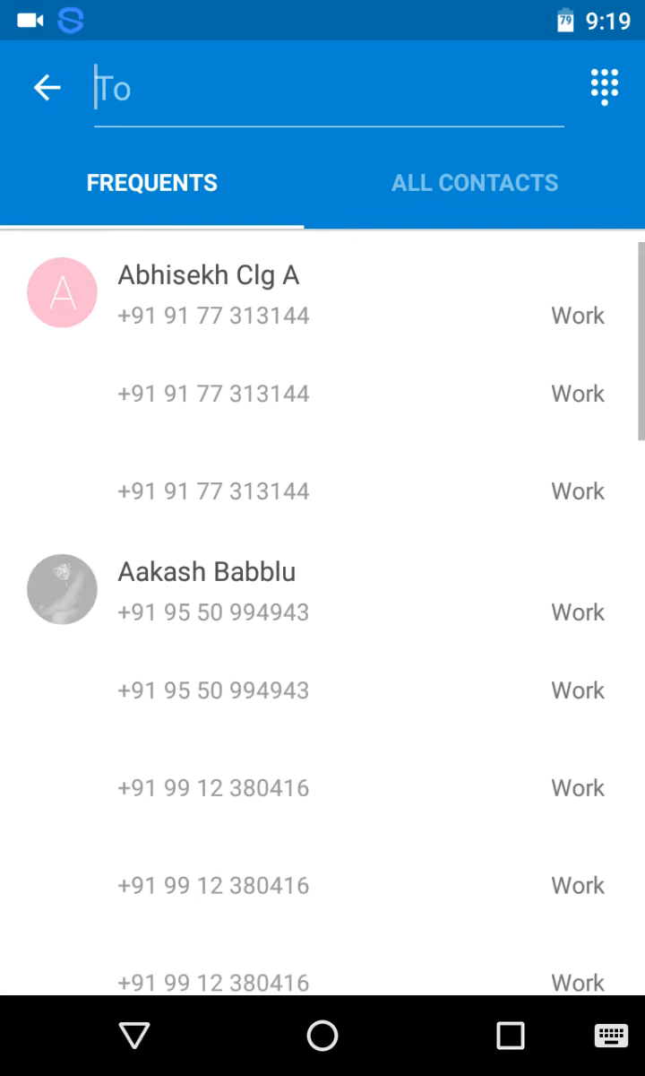
pyautogui.click(46, 88)
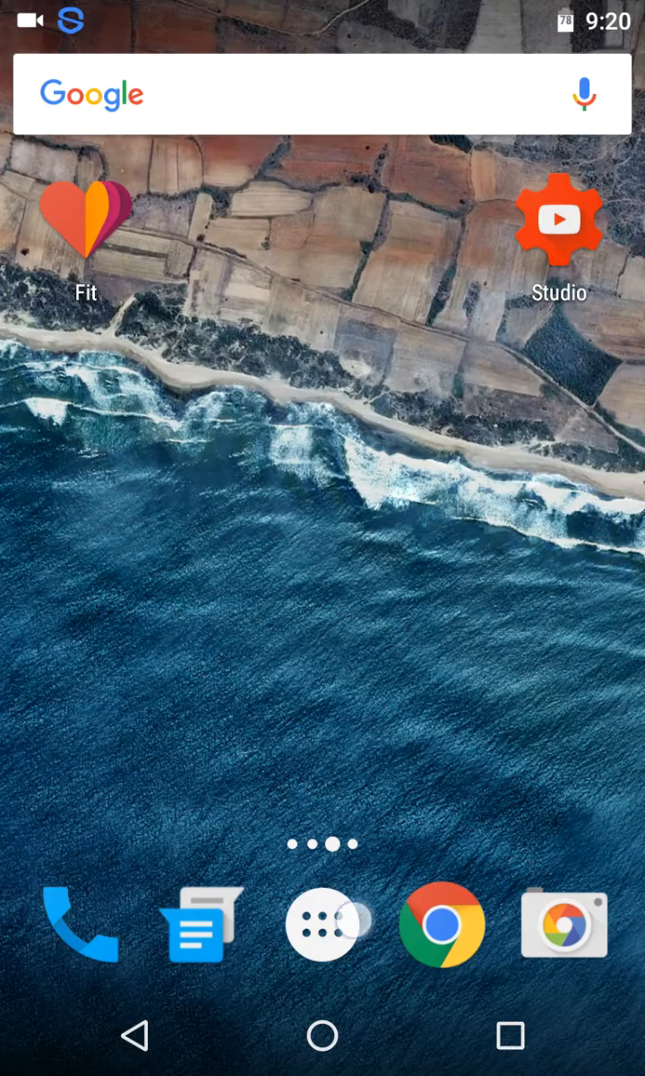
# Browse the app drawer and launch Google Fit.
pyautogui.click(322, 925)
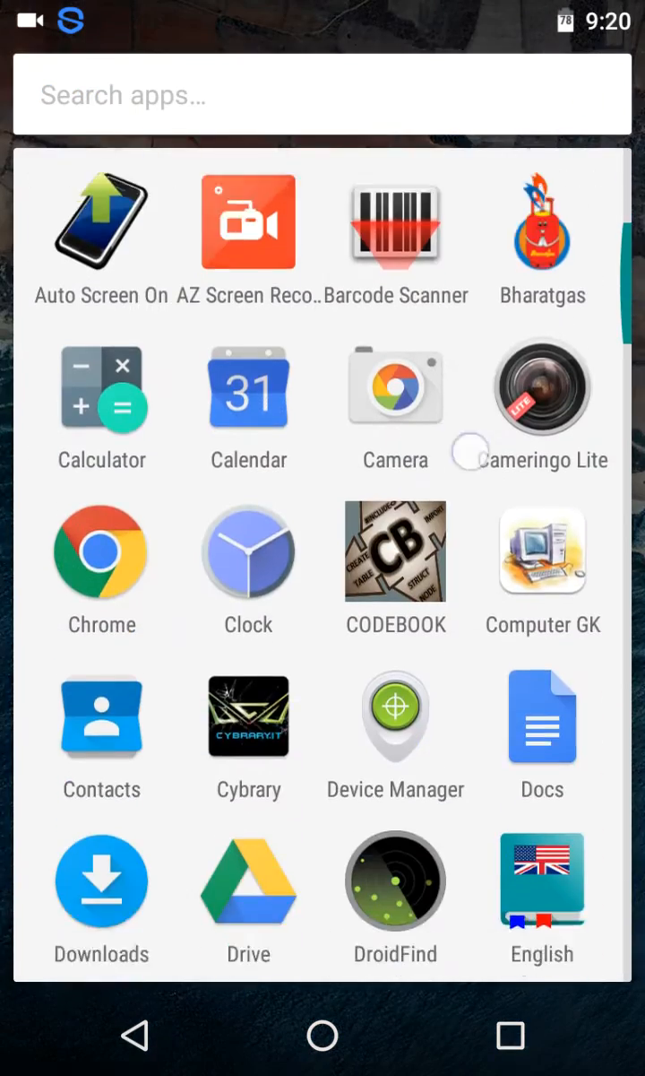
pyautogui.scroll(-3)
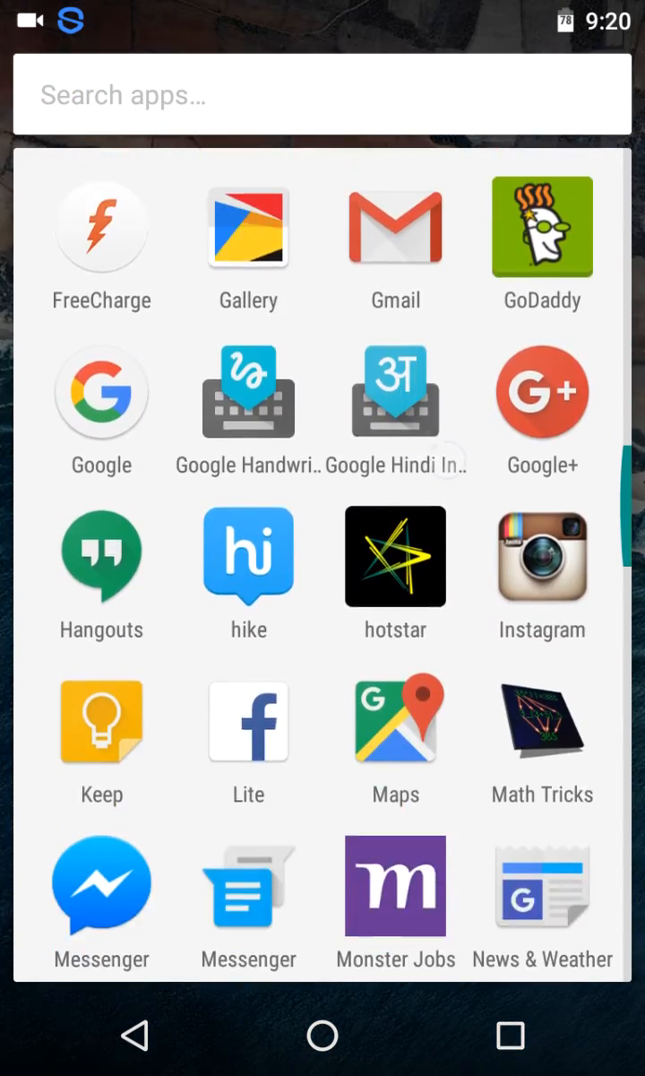
pyautogui.scroll(-3)
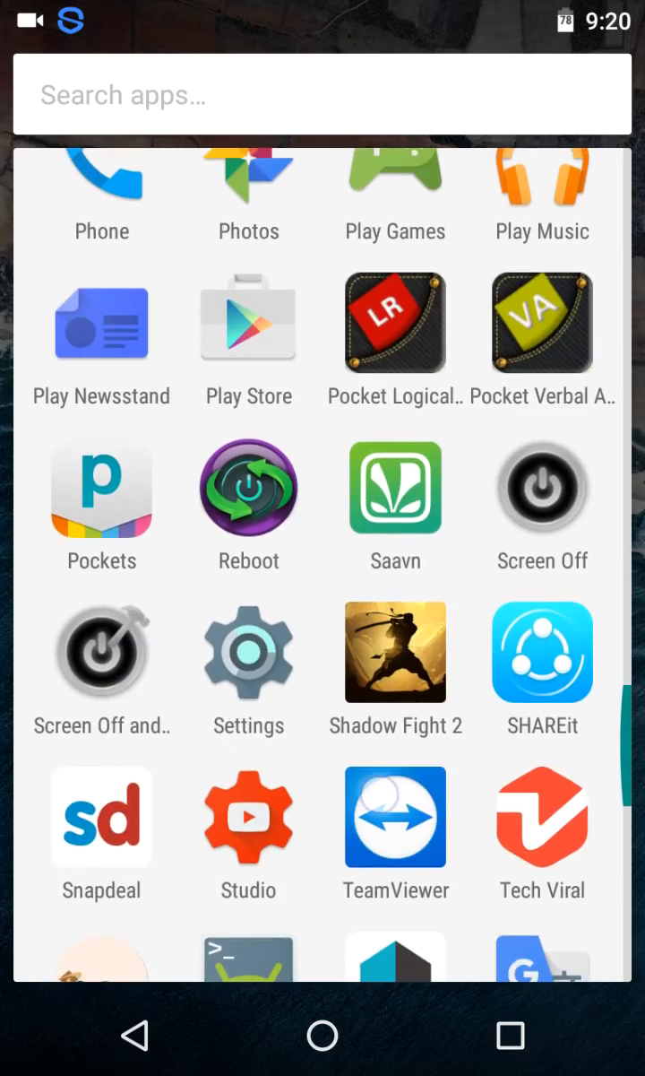
pyautogui.scroll(-3)
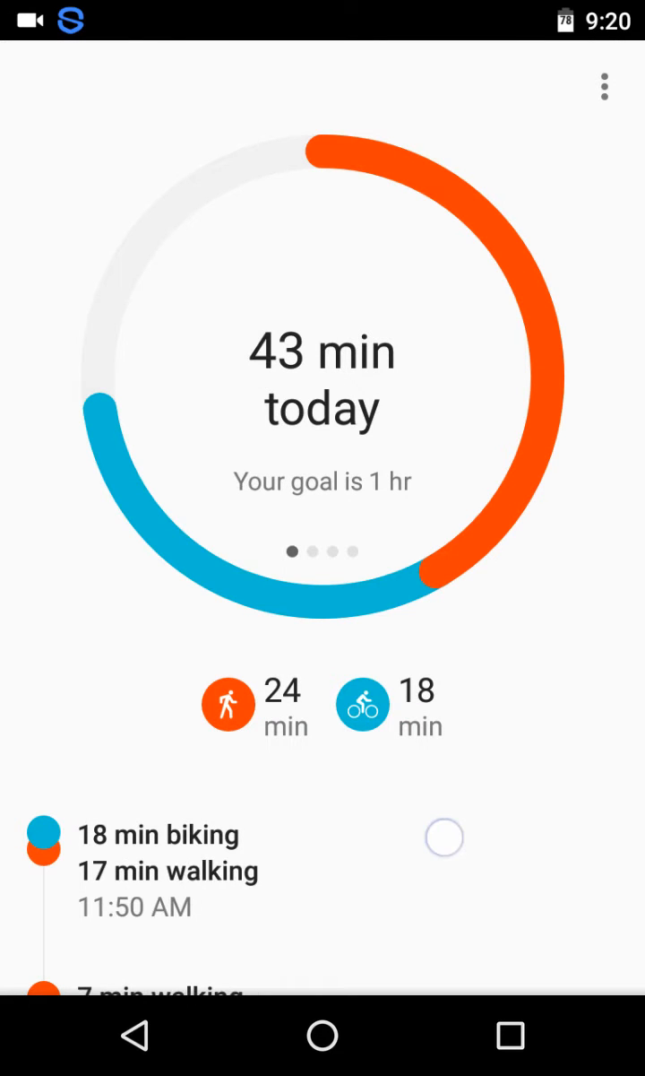
# Browse Fit's activity cards, 43 active minutes and 3,781 steps, then go home.
pyautogui.scroll(-3)
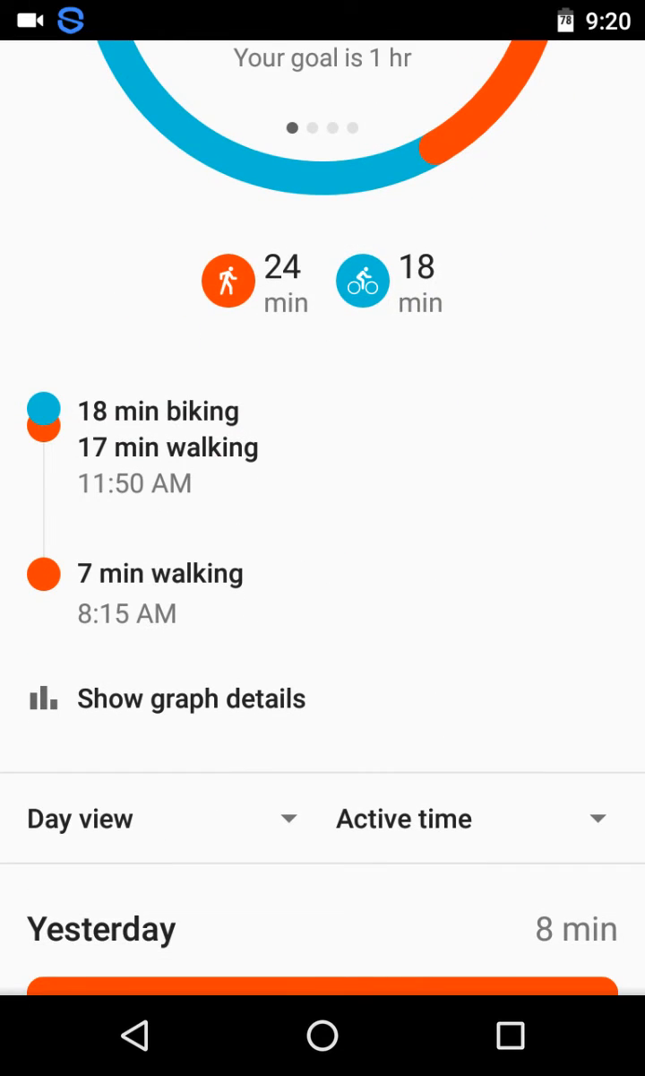
pyautogui.scroll(-3)
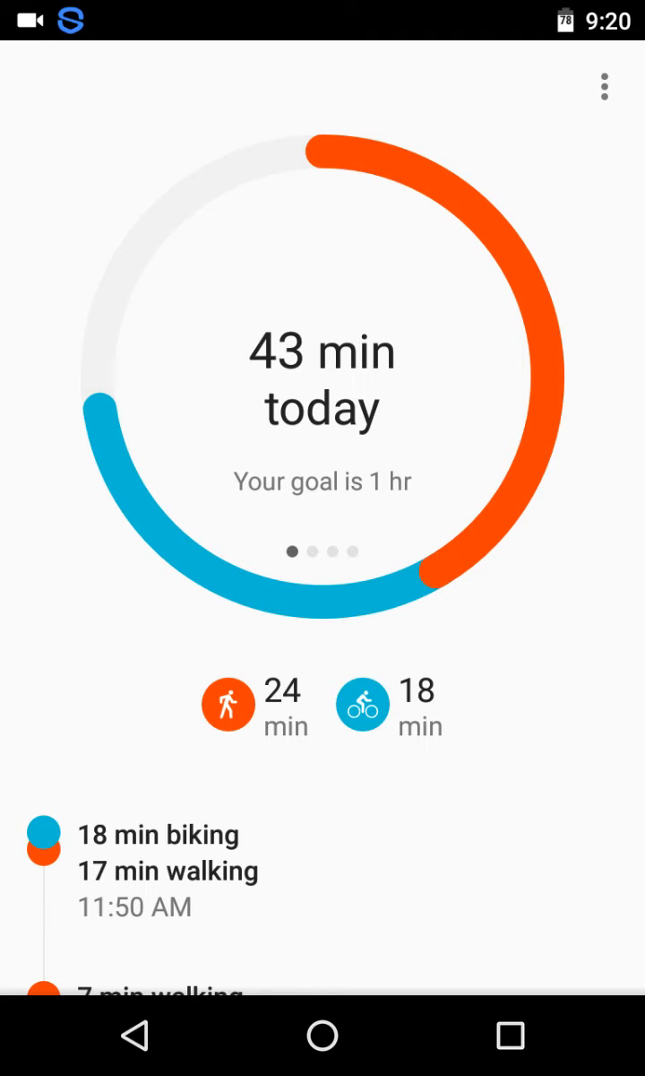
pyautogui.scroll(-3)
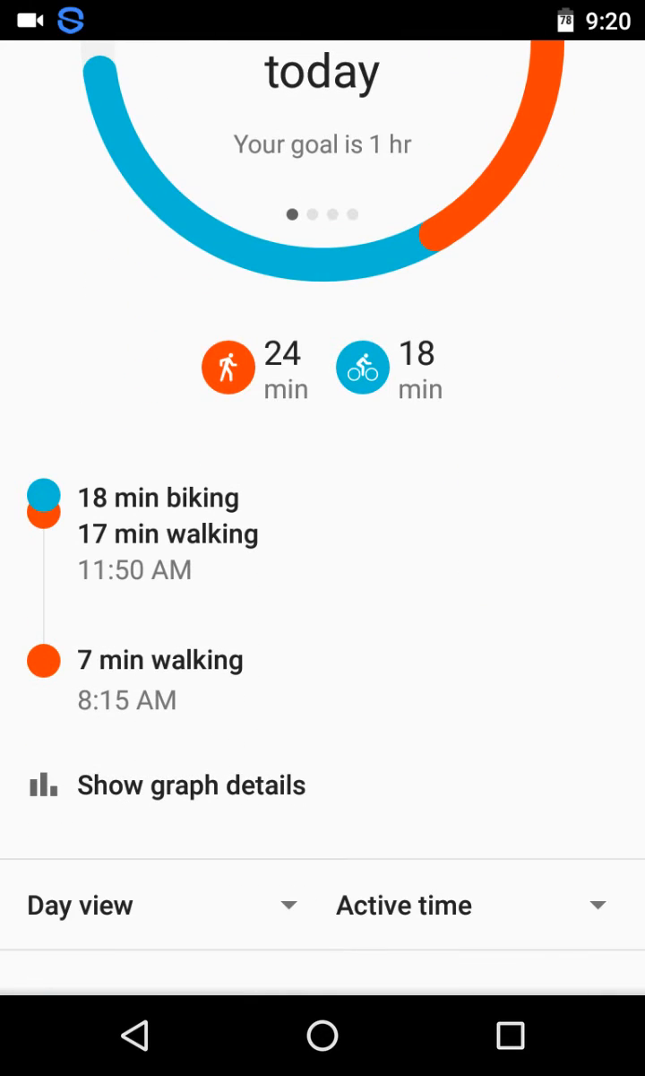
pyautogui.scroll(-3)
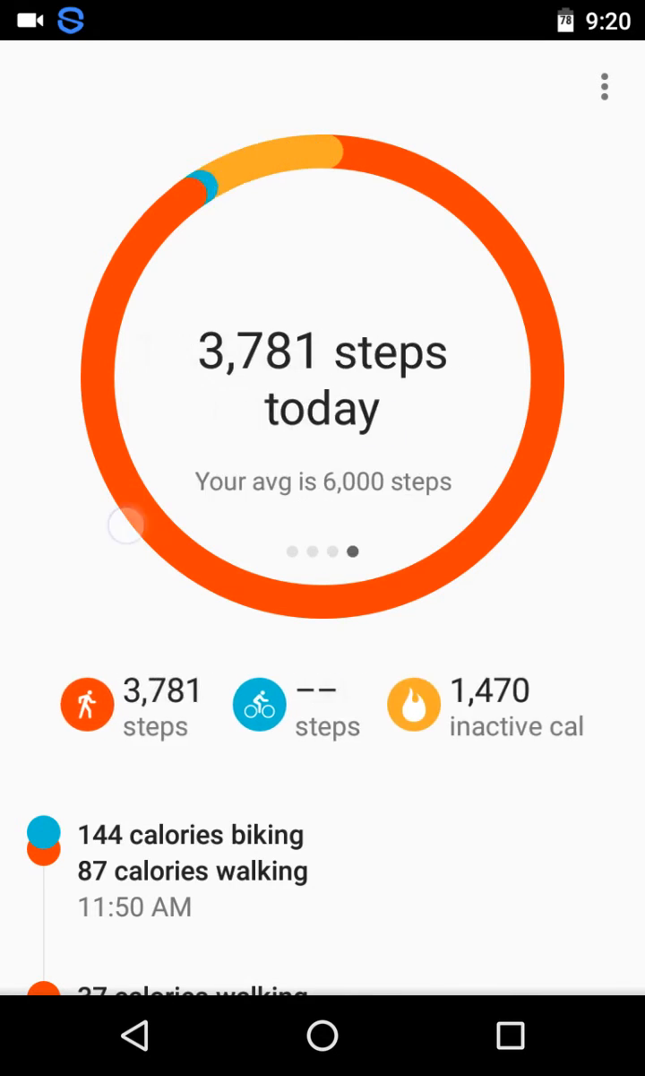
pyautogui.hscroll(-3)
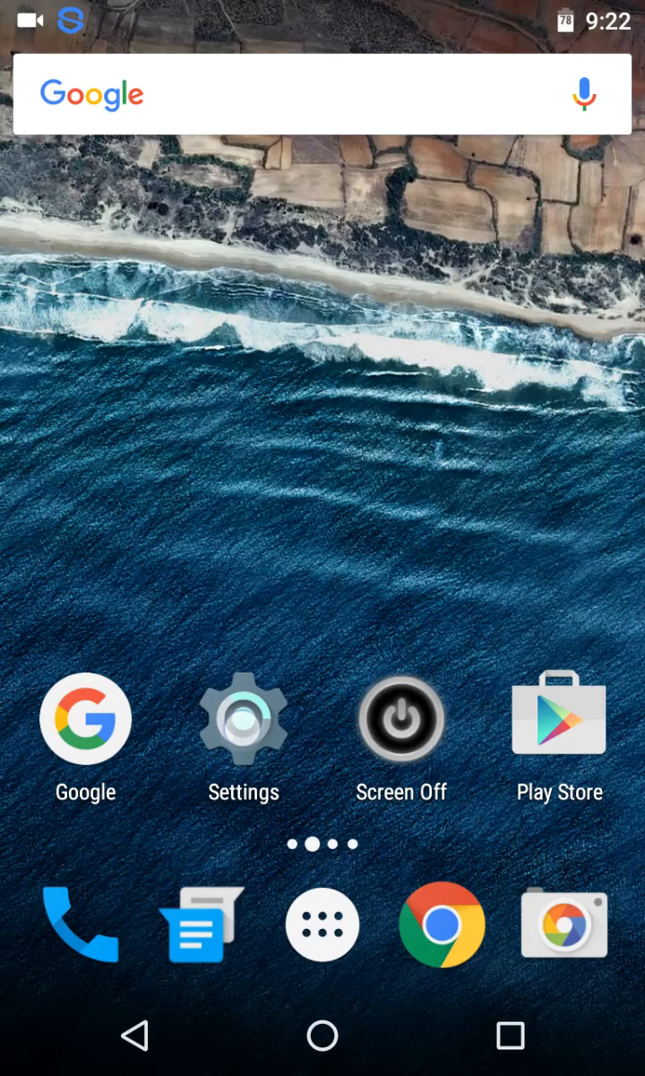
# From the app drawer, launch Android Settings showing its main list.
pyautogui.click(244, 717)
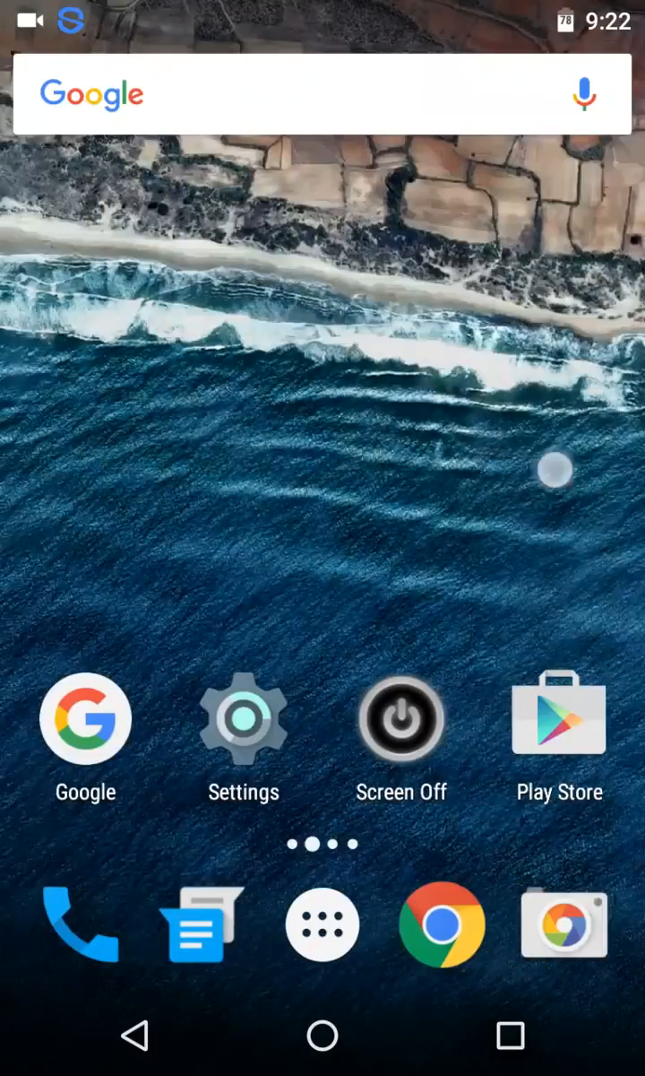
pyautogui.click(322, 923)
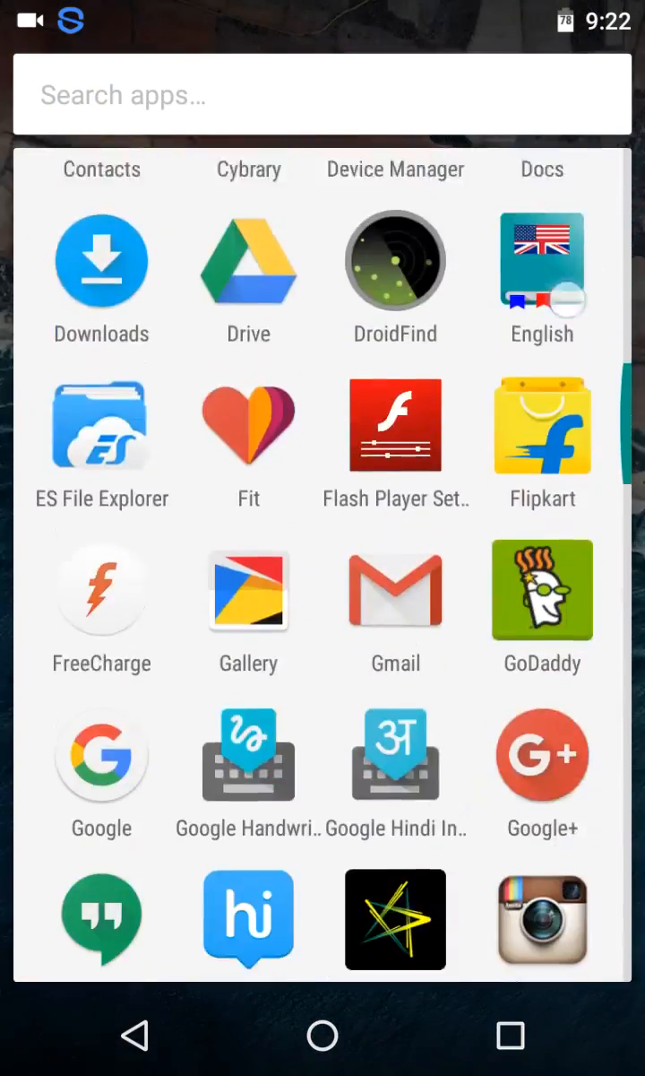
pyautogui.scroll(-3)
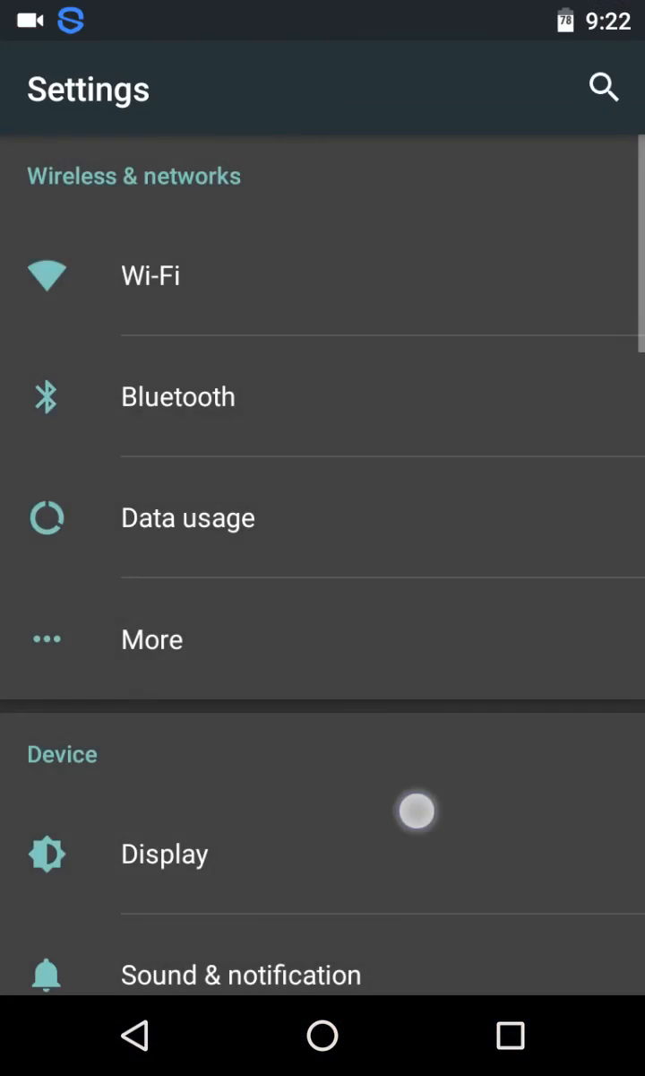
# Scroll to the Google account section and look at the Google Fit data settings.
pyautogui.scroll(-3)
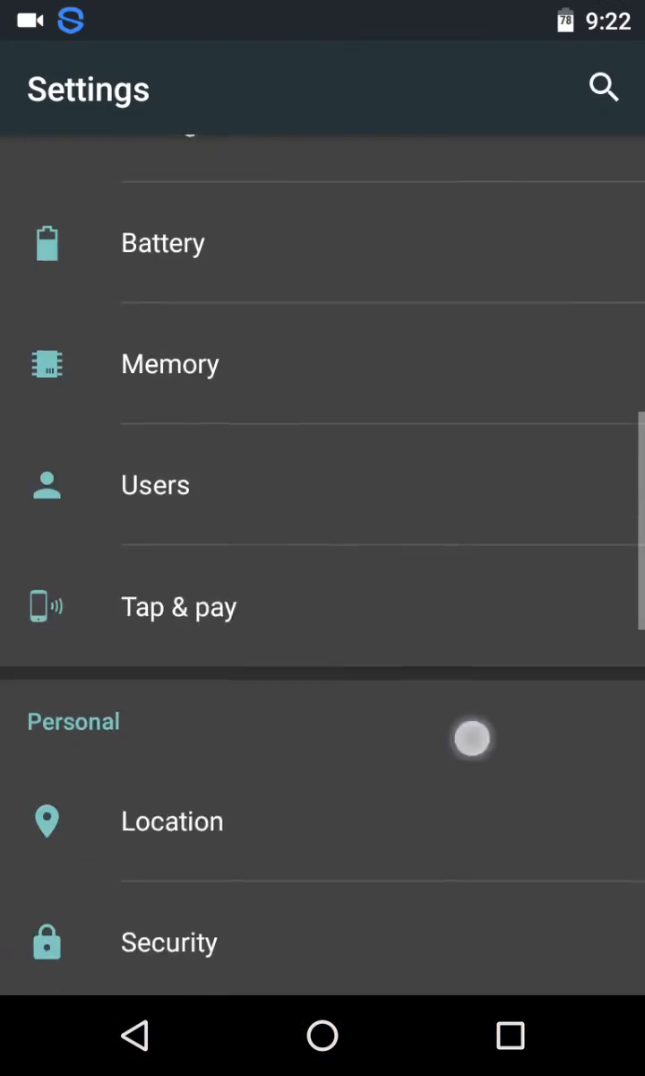
pyautogui.scroll(-3)
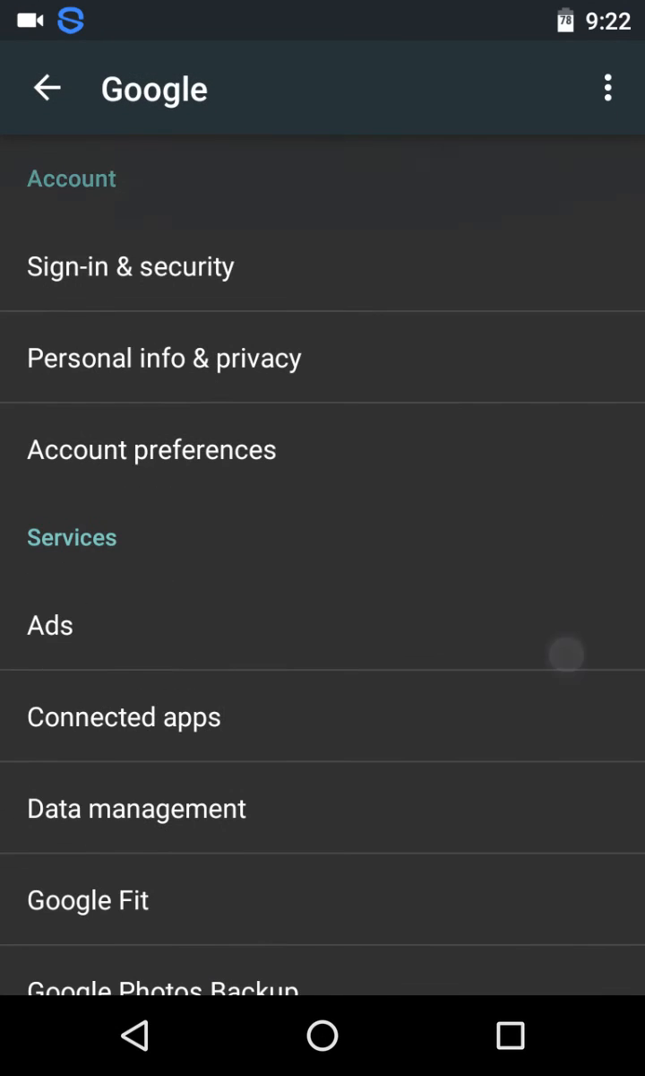
pyautogui.scroll(-3)
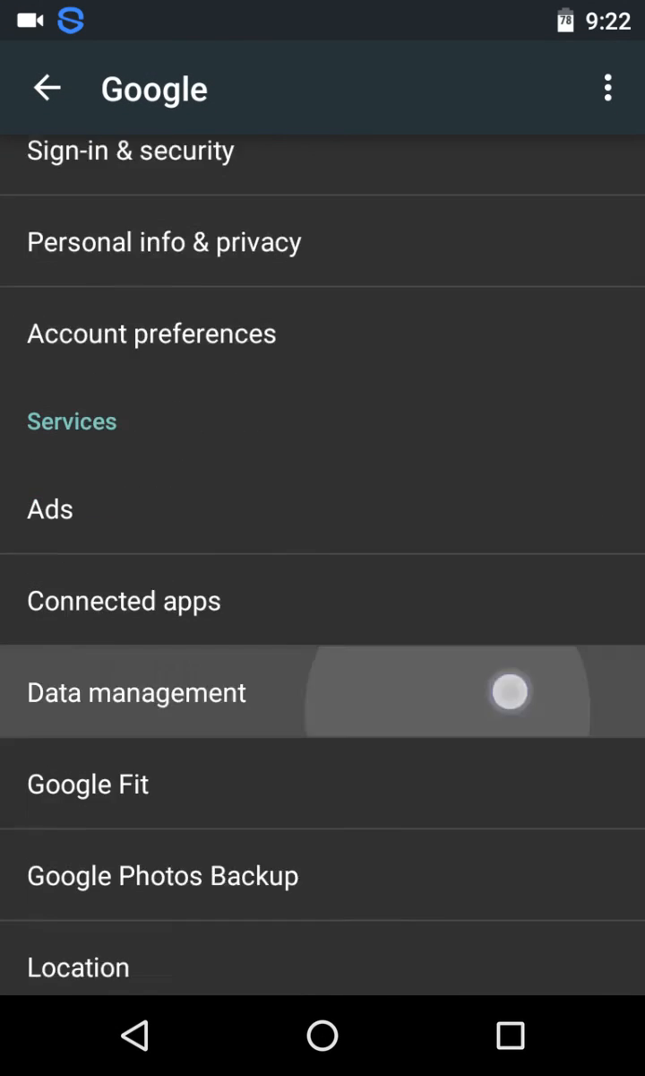
pyautogui.click(88, 781)
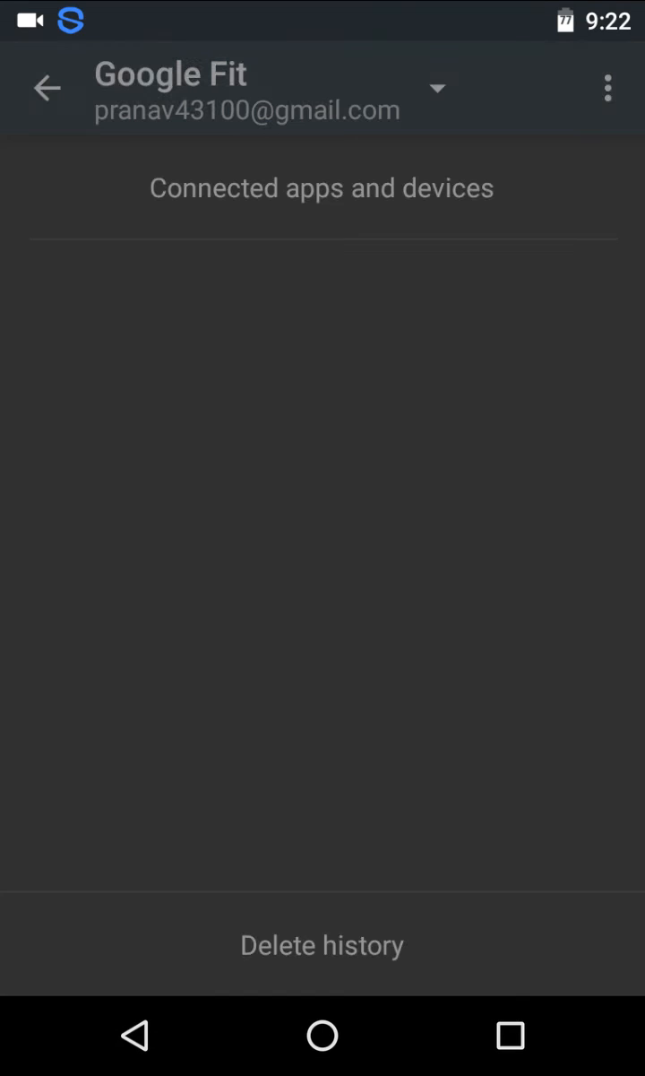
pyautogui.click(47, 87)
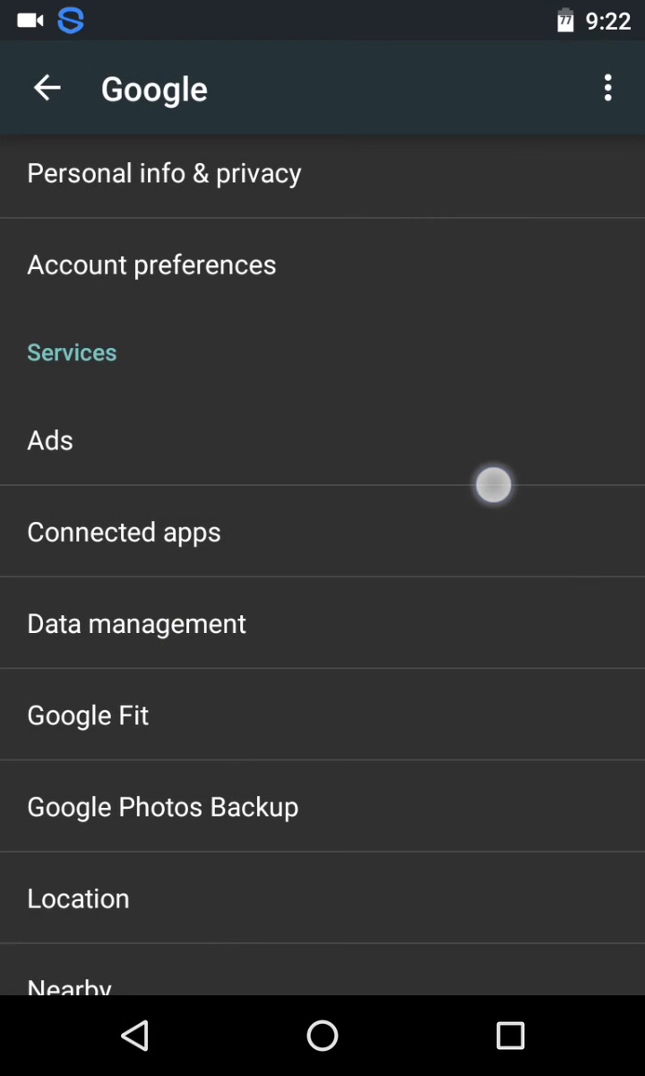
# Look at the Sign-in & security settings, then back out of Settings to the home screen.
pyautogui.scroll(-3)
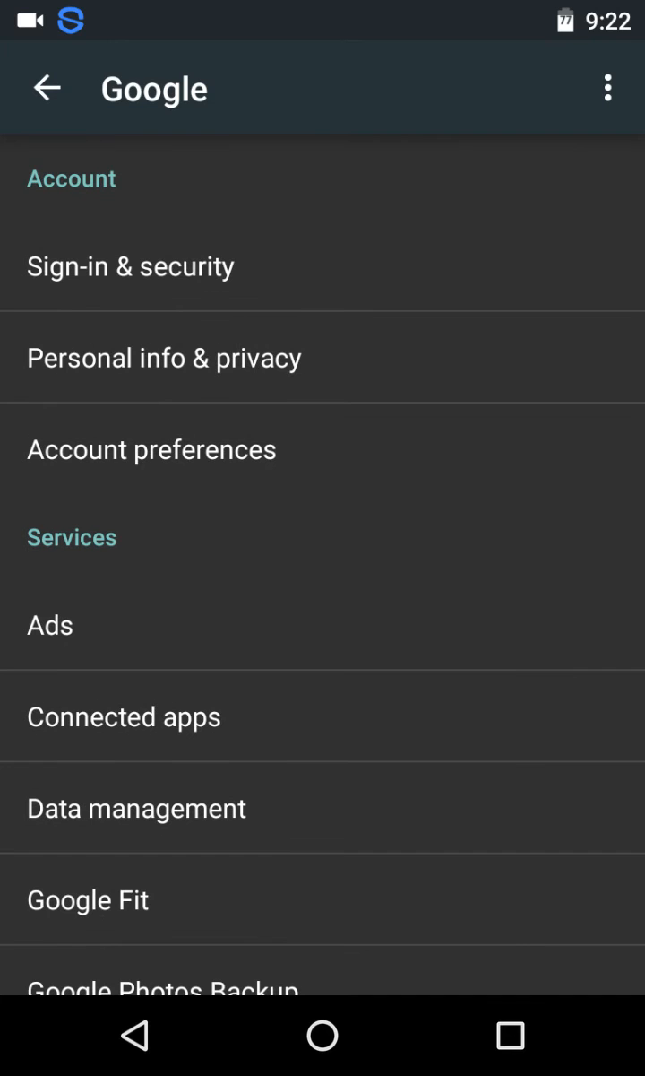
pyautogui.click(484, 260)
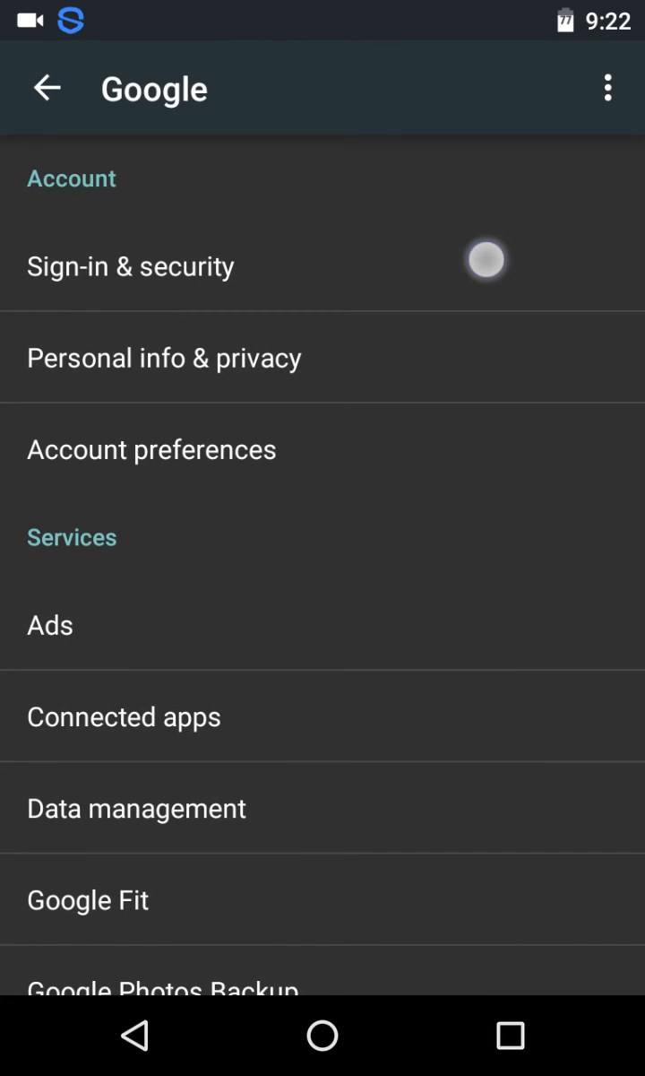
pyautogui.click(129, 266)
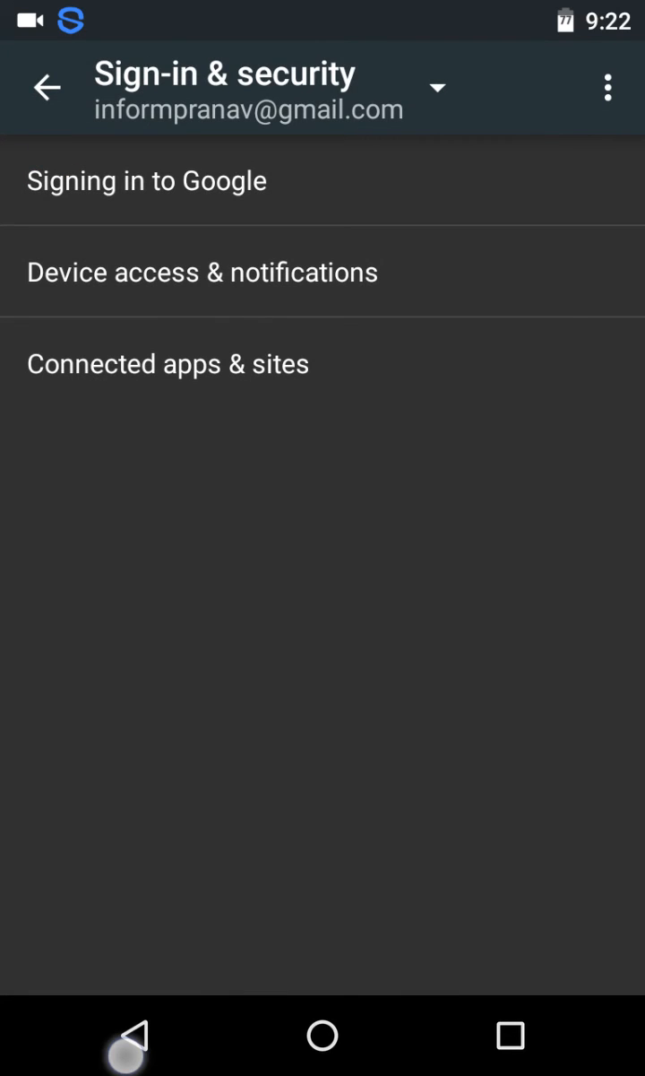
pyautogui.click(46, 87)
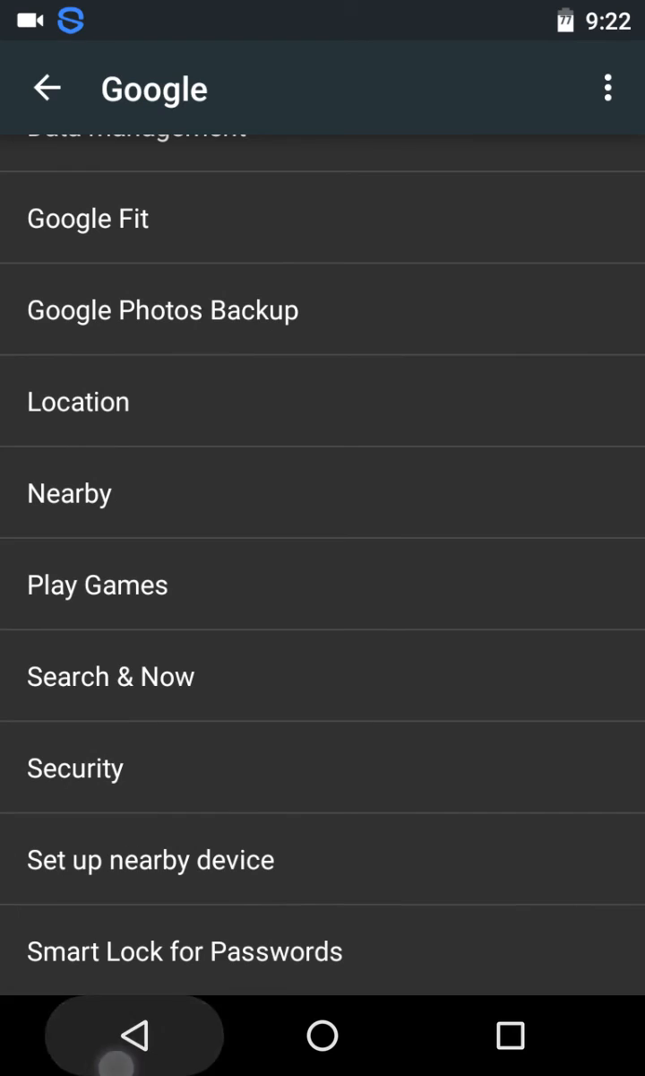
pyautogui.click(46, 88)
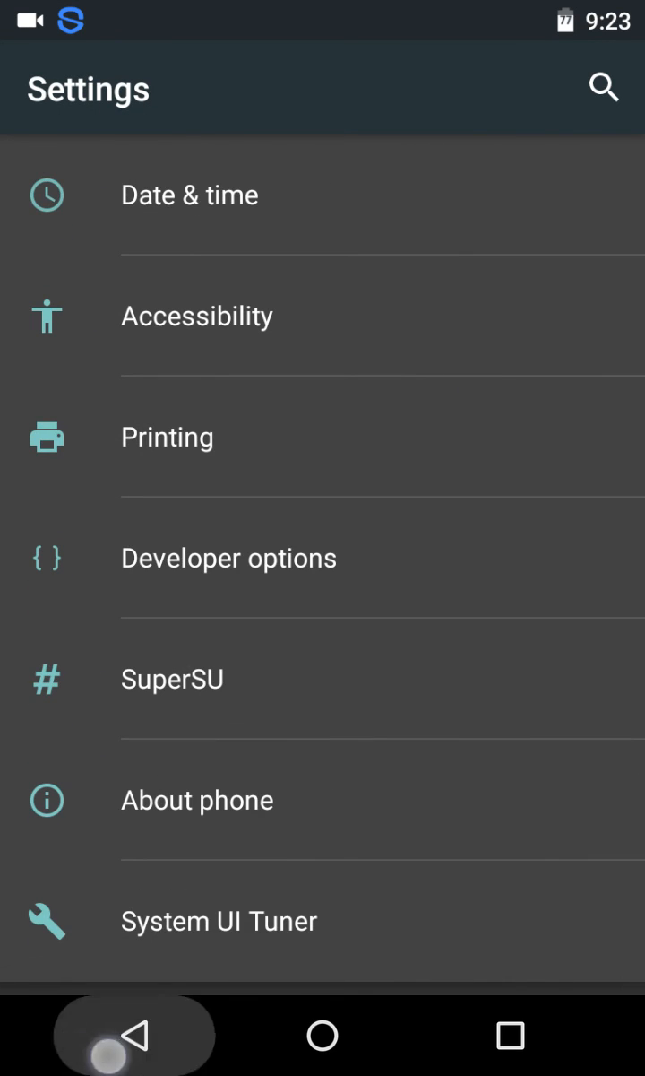
pyautogui.click(323, 1035)
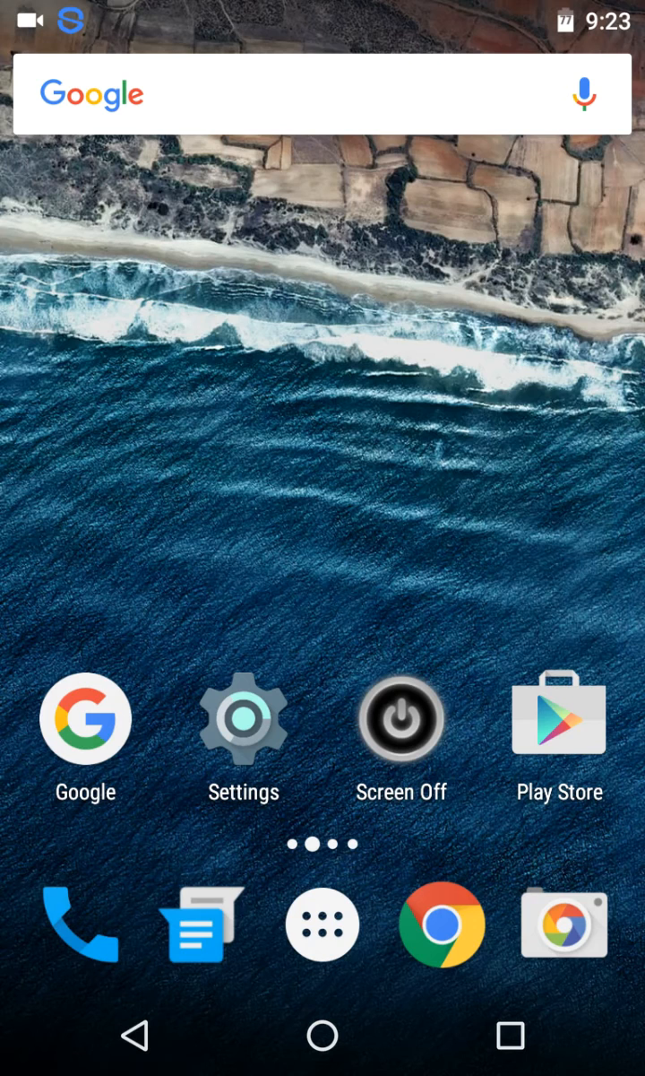